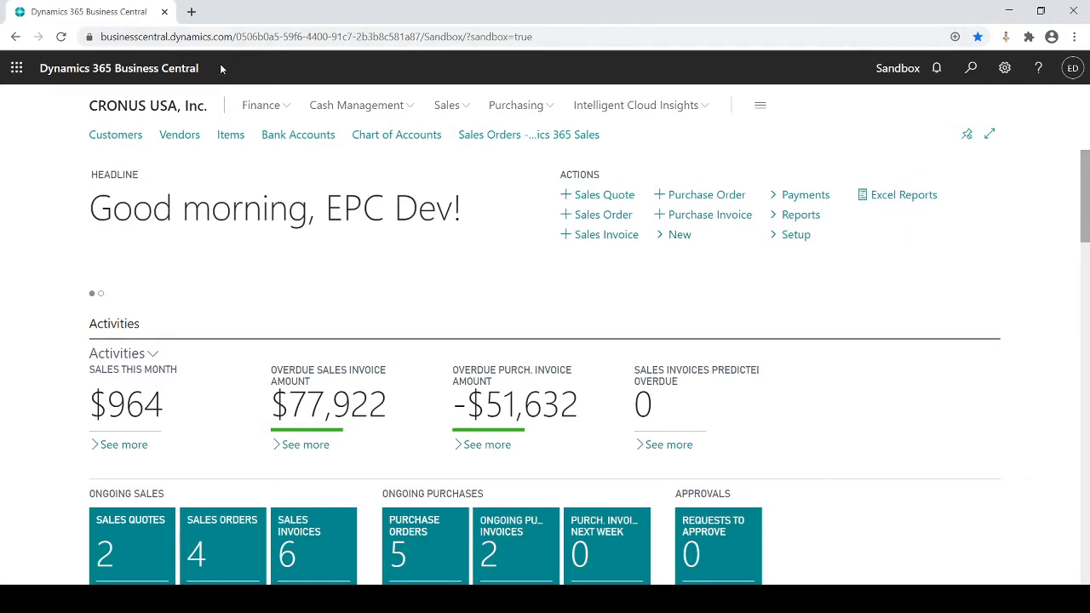
mouse_move(265, 105)
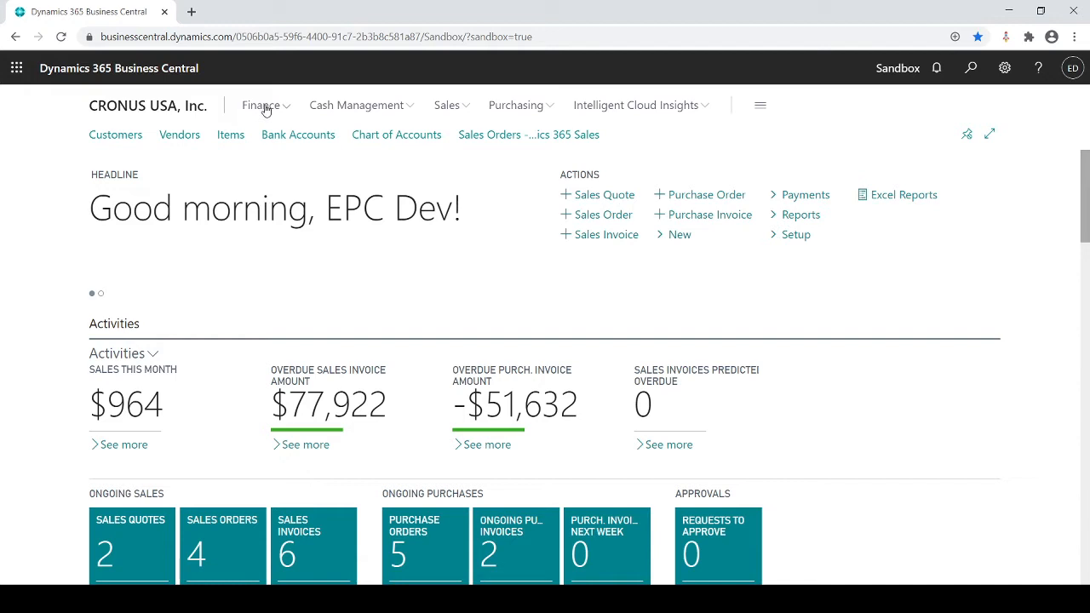
Open the General Journals batch list from the Finance menu.
left_click(261, 104)
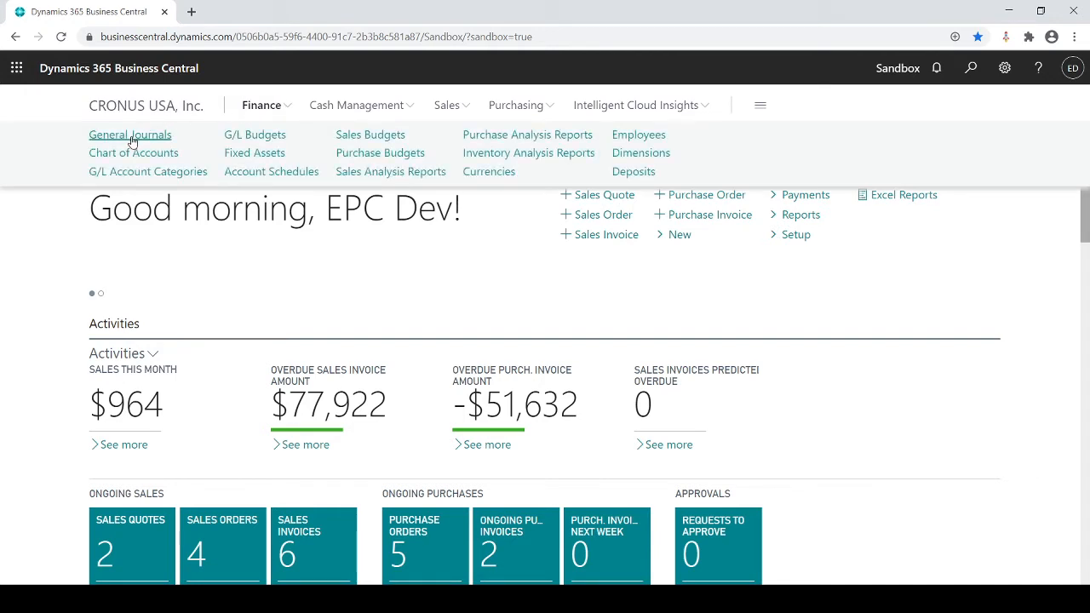
left_click(129, 134)
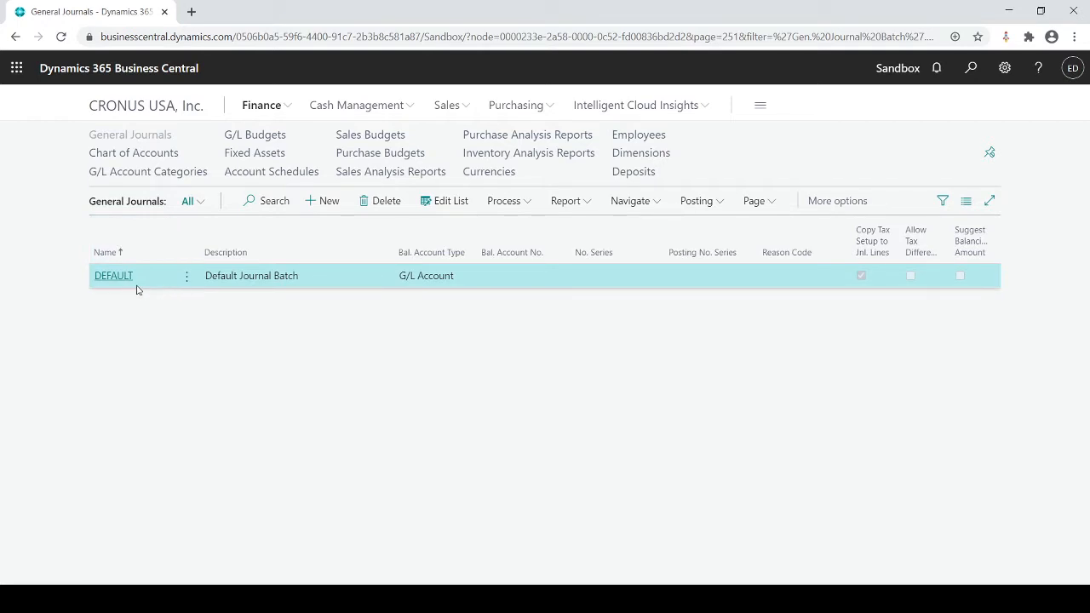
mouse_move(120, 289)
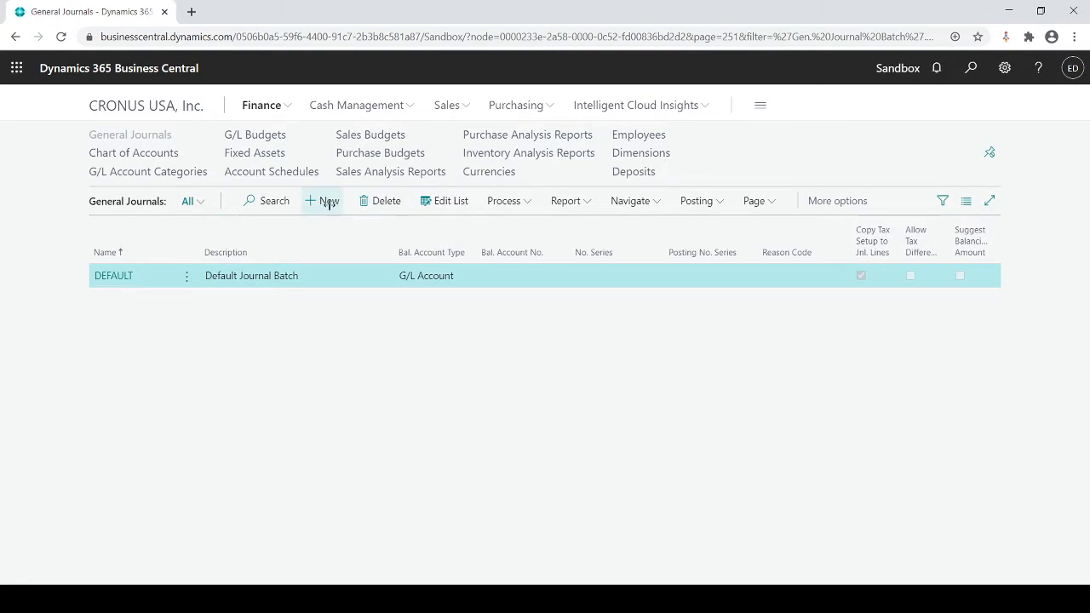
left_click(322, 200)
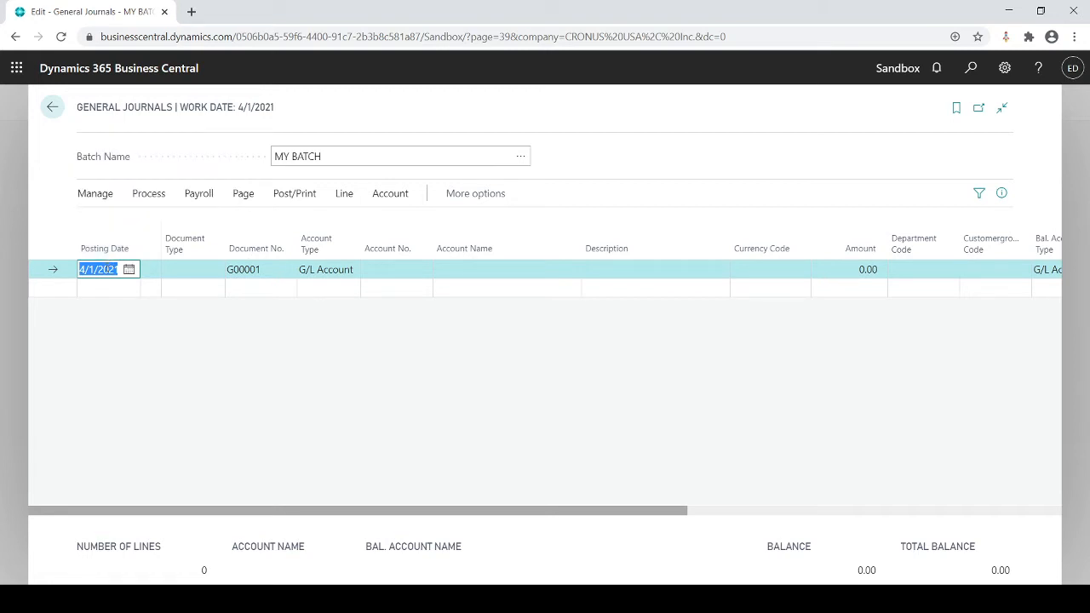
Enter posting date 3/30/2020 on the first MY BATCH line, keeping document G00001.
type("0330")
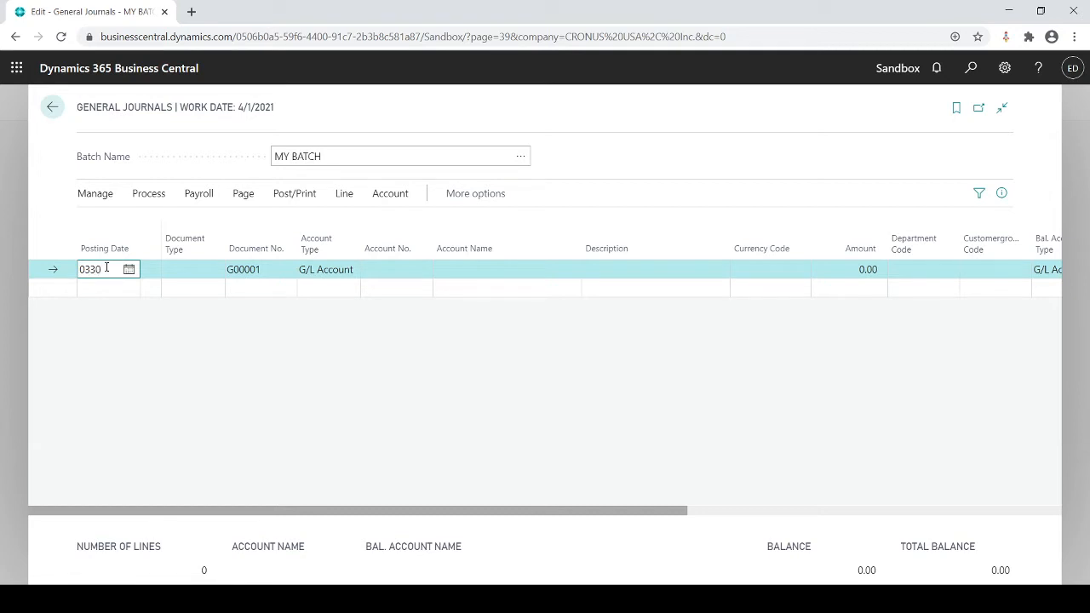
type("3/30/2020")
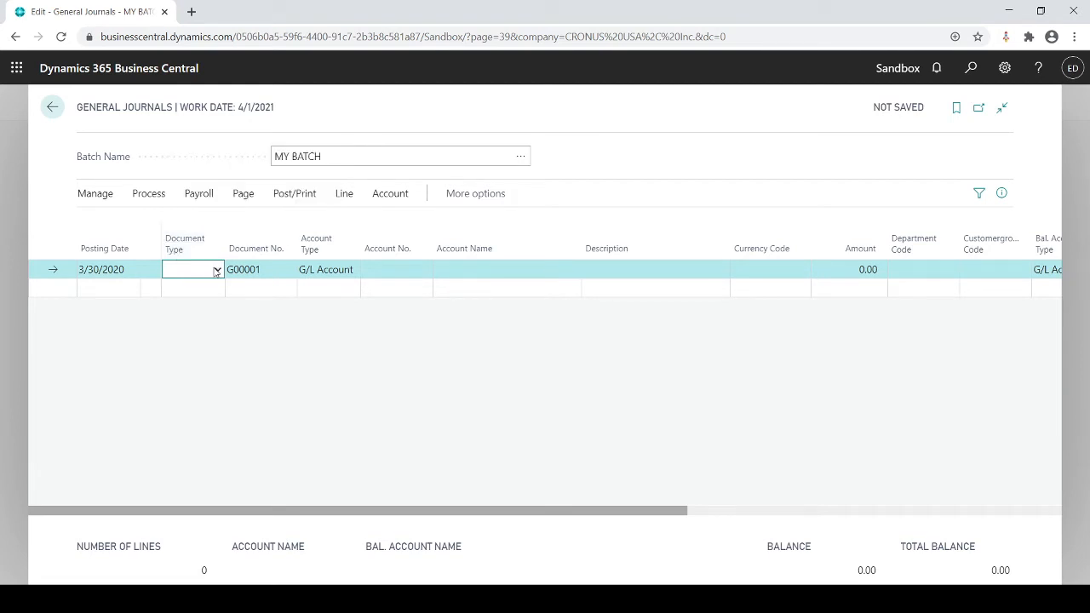
mouse_move(204, 308)
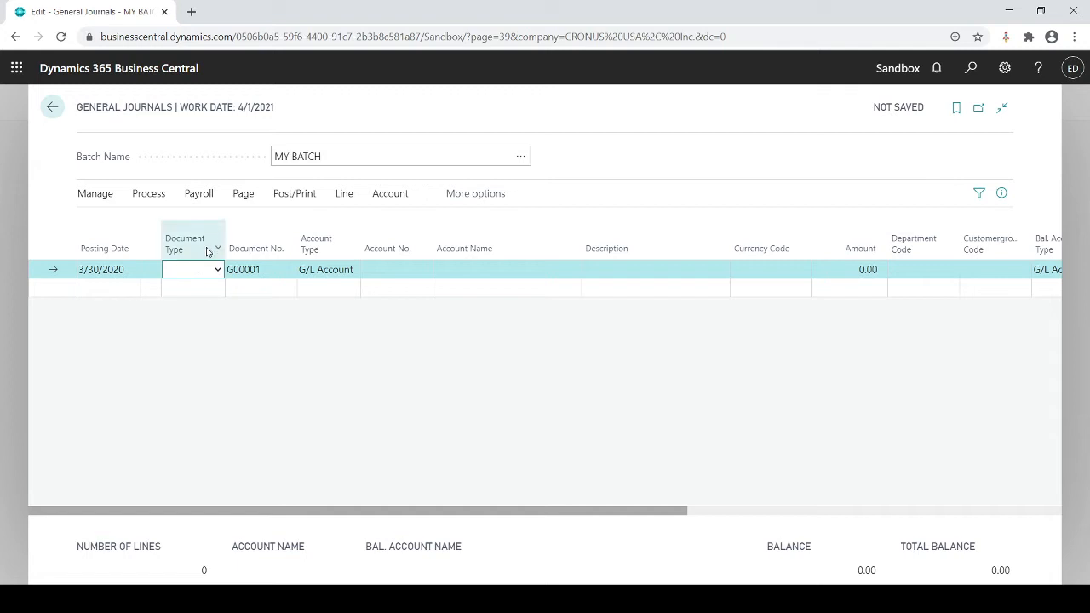
left_click(244, 269)
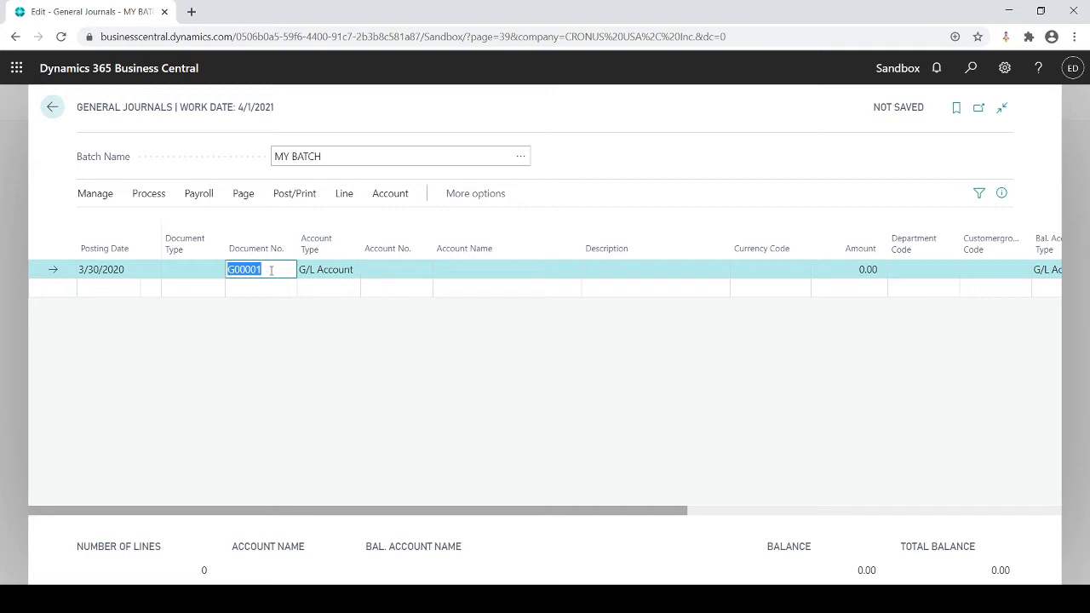
left_click(328, 269)
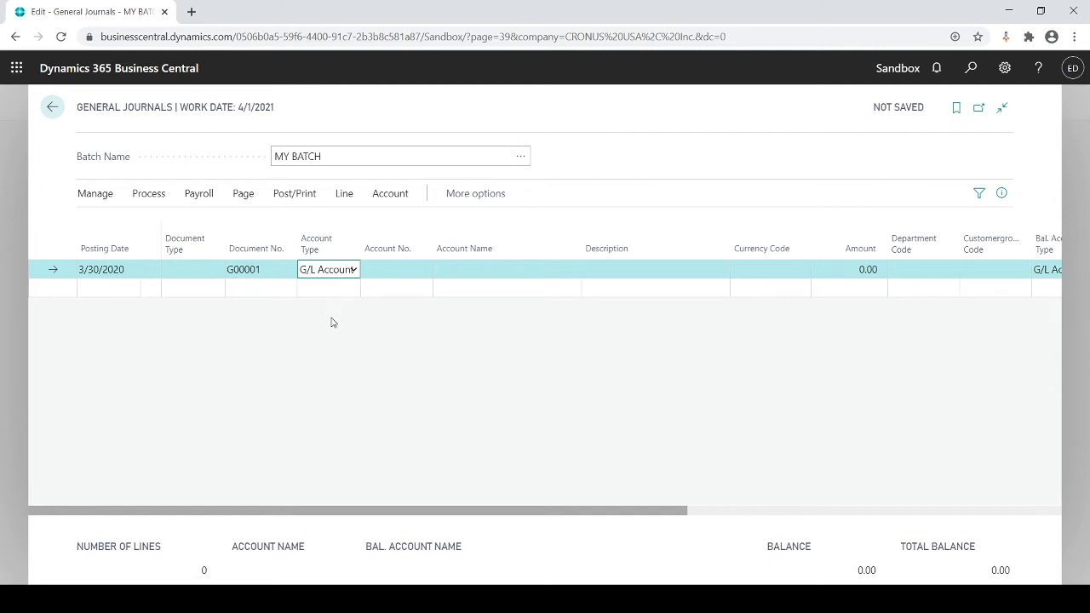
mouse_move(325, 311)
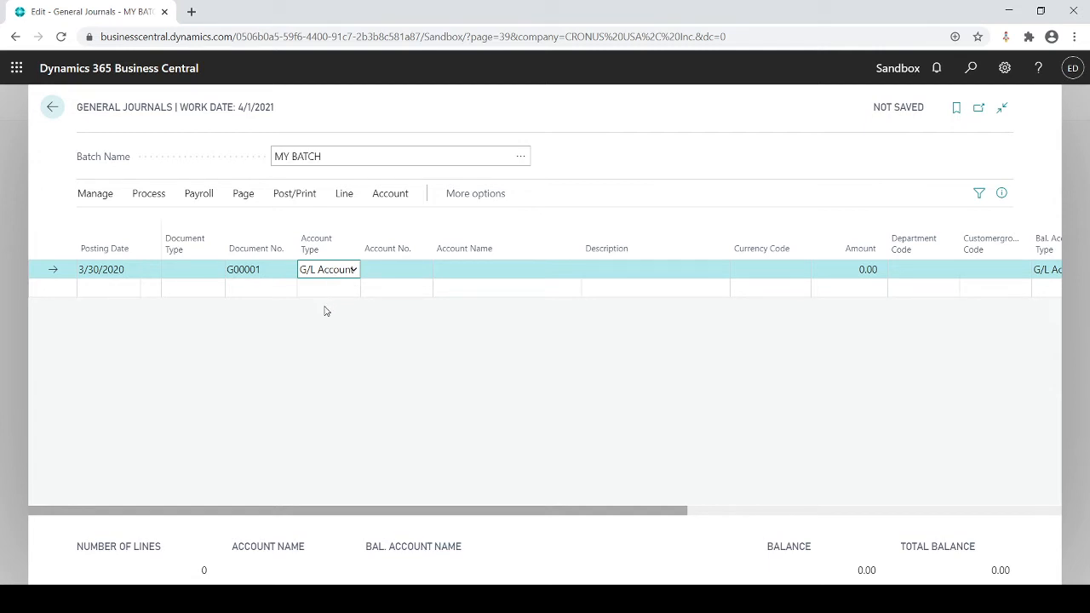
mouse_move(316, 336)
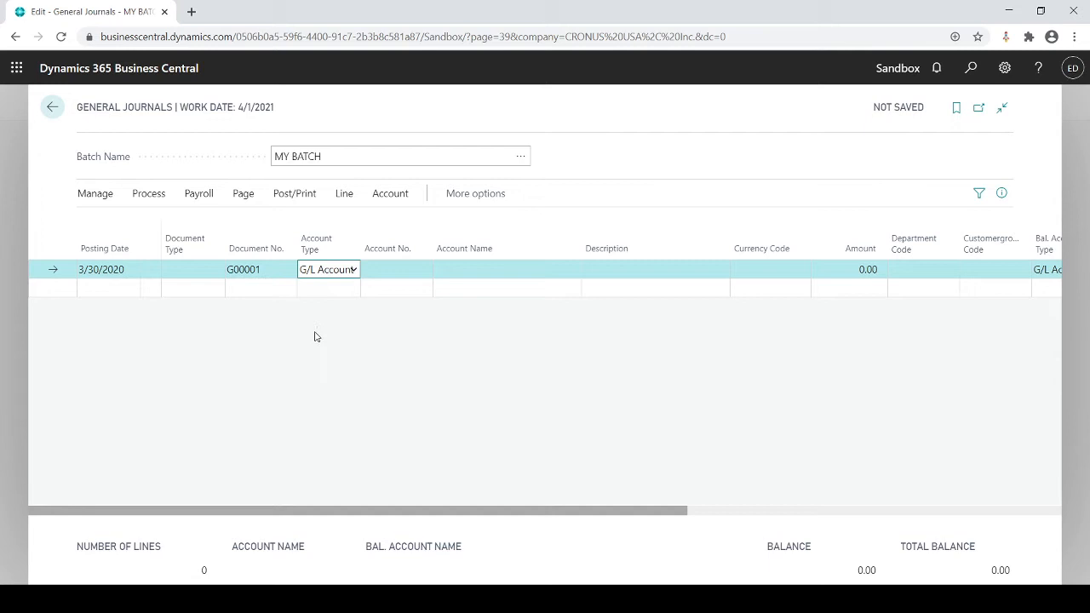
mouse_move(311, 330)
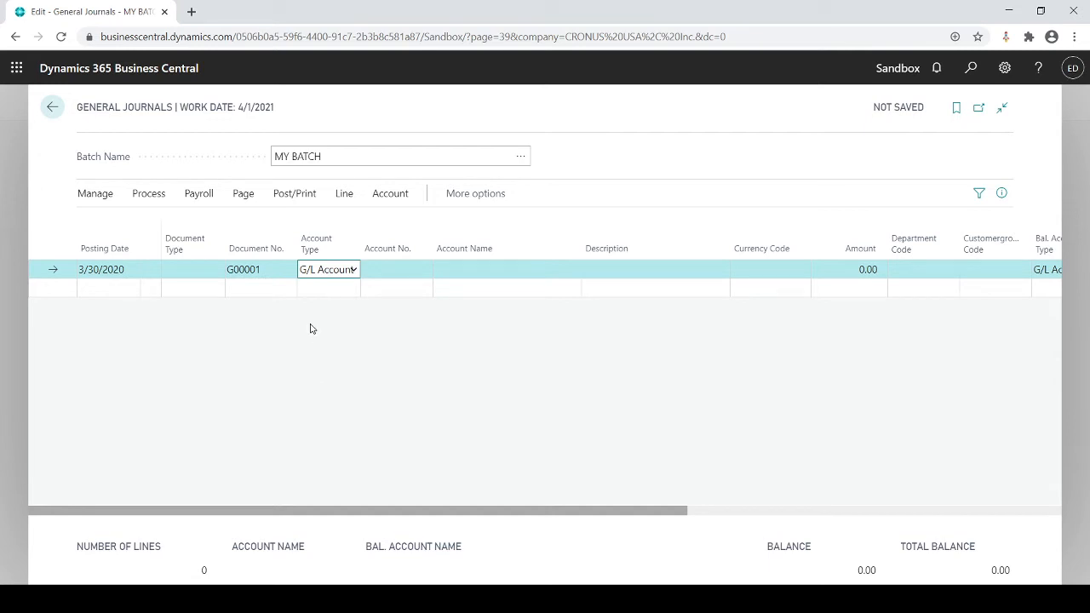
mouse_move(312, 306)
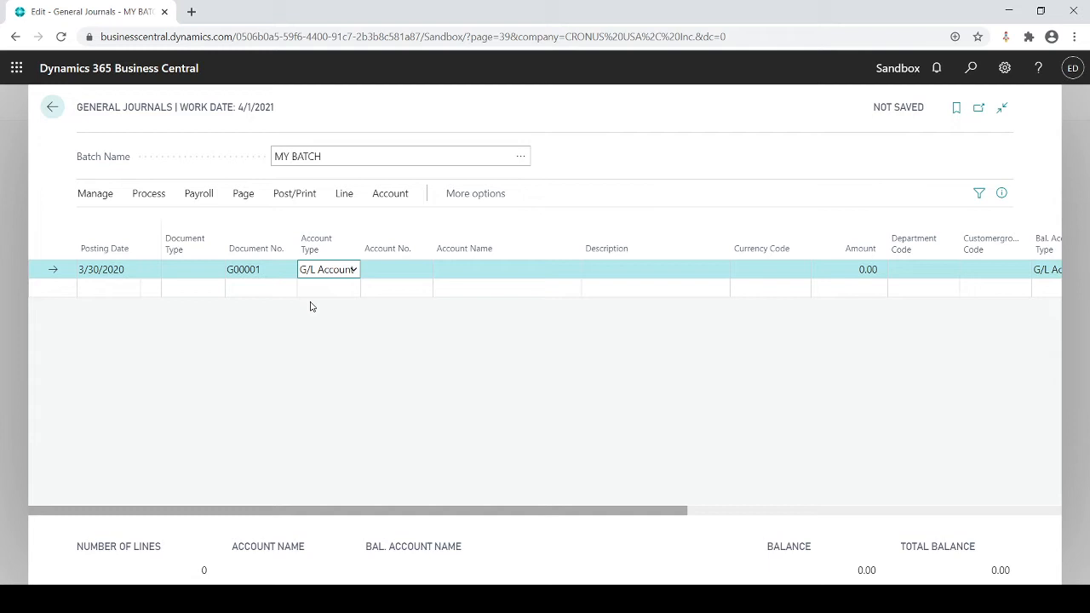
mouse_move(310, 325)
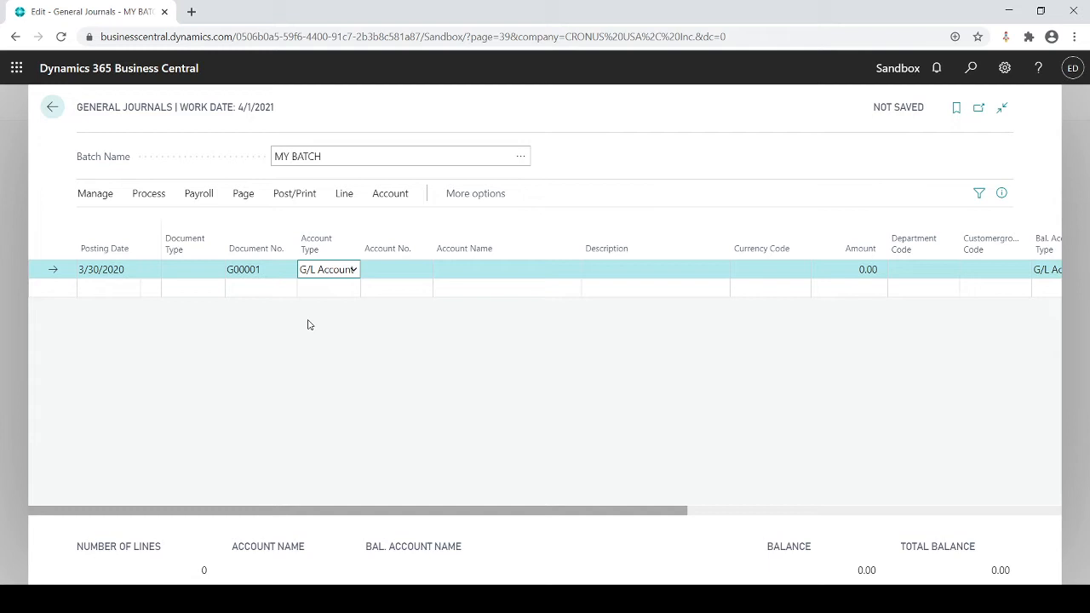
Look up and choose G/L account 60700 Salaries Expense for the line.
left_click(396, 269)
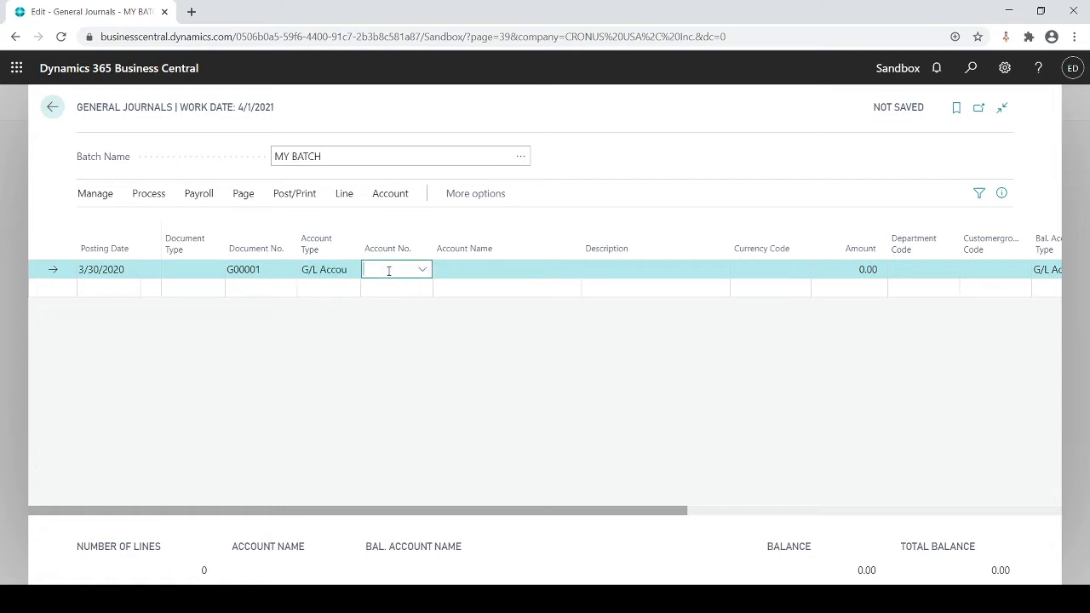
left_click(421, 269)
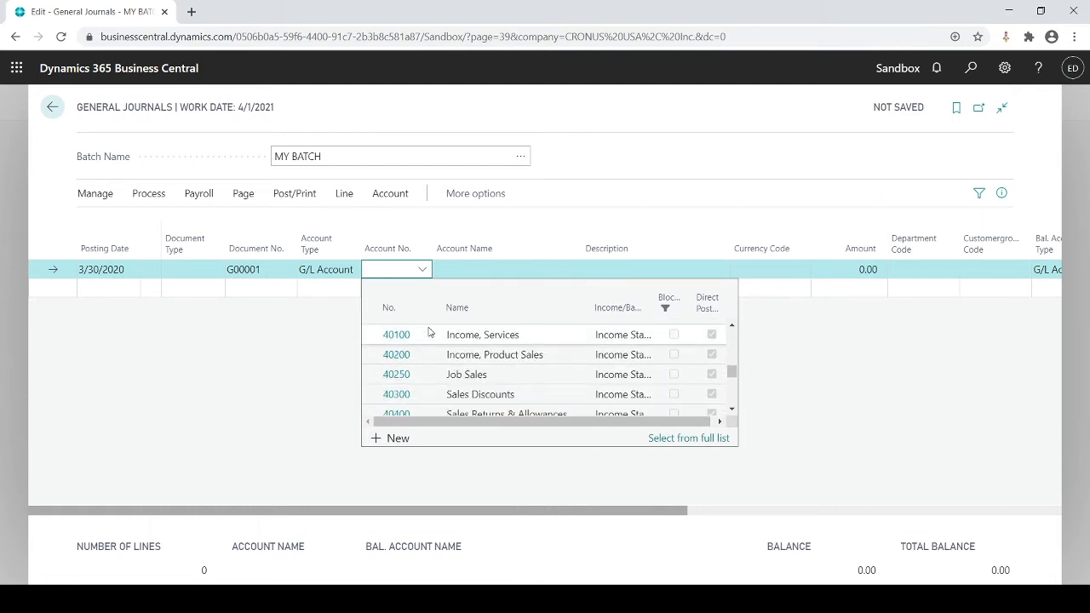
scroll("down", 3)
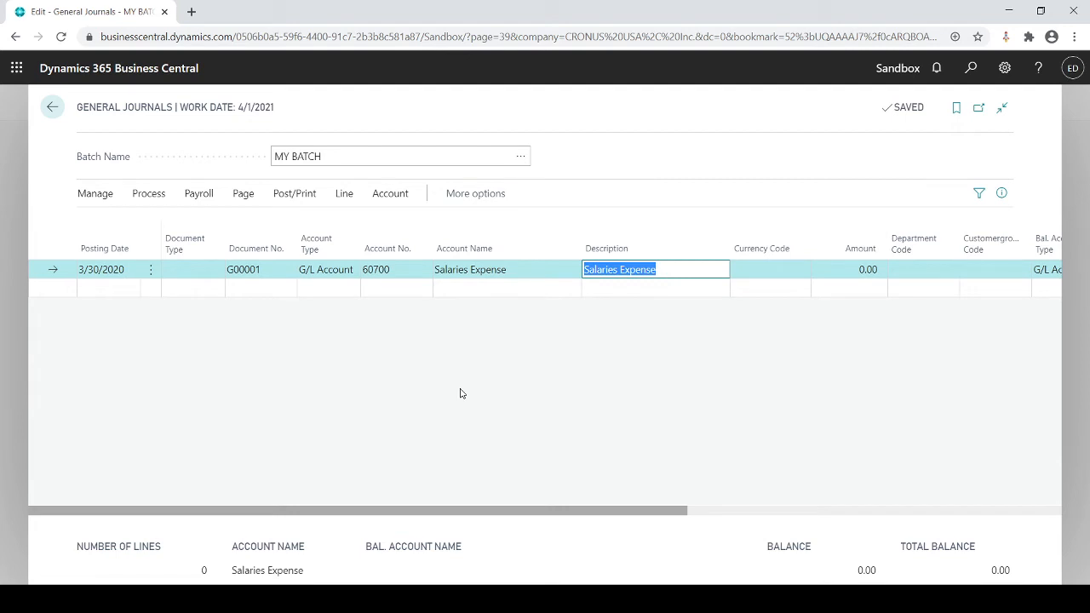
mouse_move(553, 248)
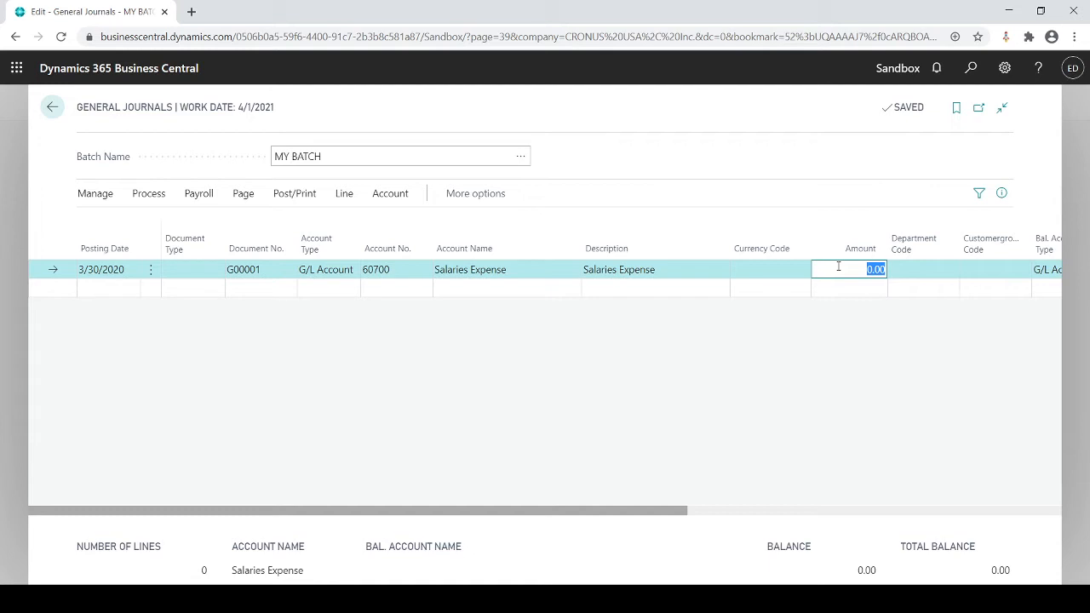
Enter amount 2,500.00 and department code SALES on the Salaries Expense line.
type("2500")
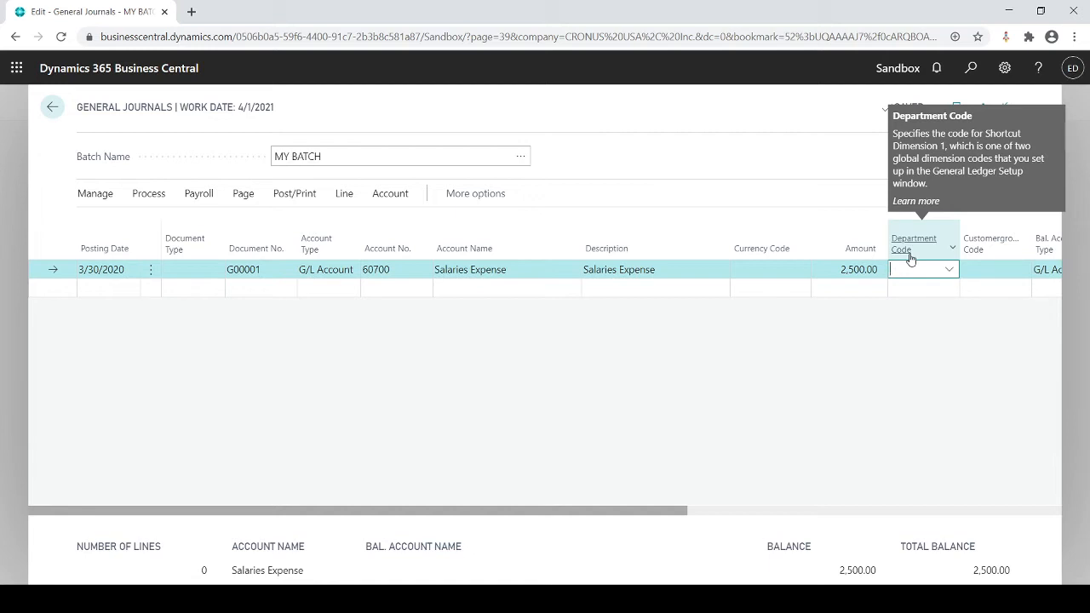
left_click(918, 269)
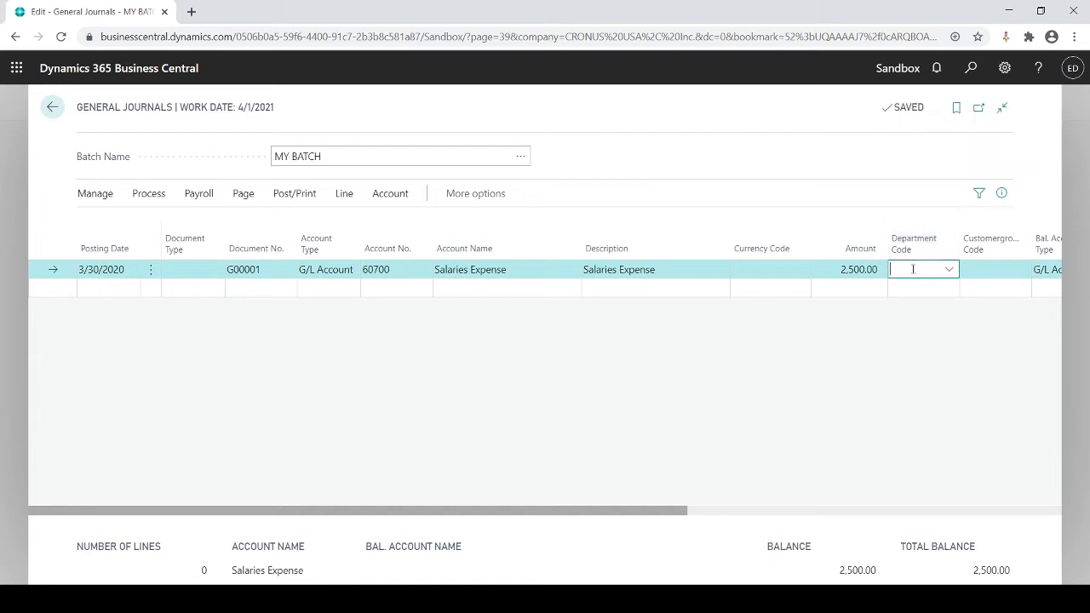
left_click(949, 269)
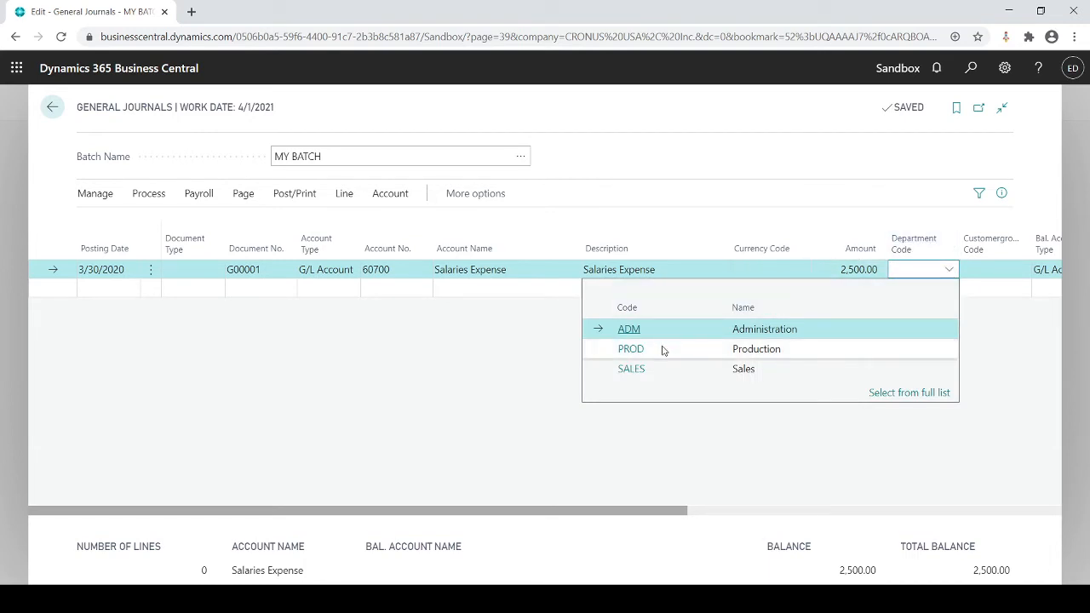
left_click(631, 368)
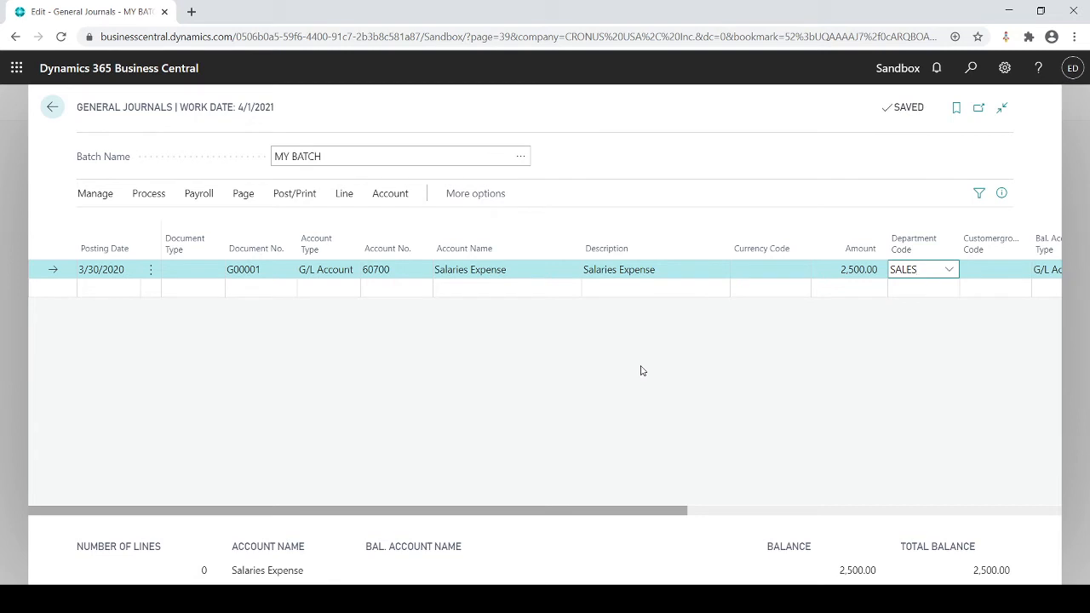
left_click(108, 287)
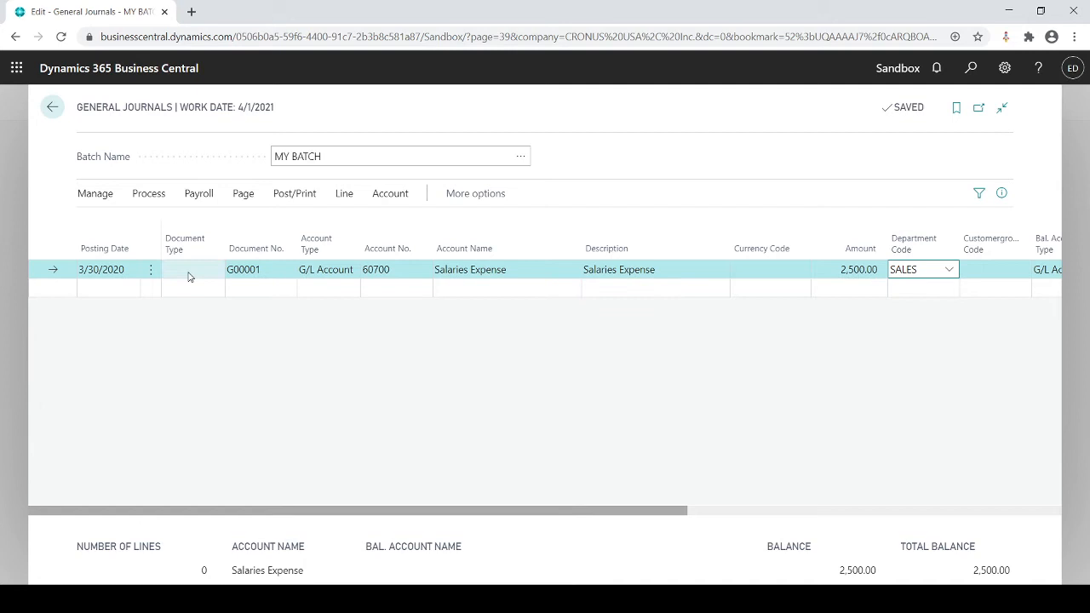
Start a second journal line and pick account 10100 Checking account.
left_click(98, 288)
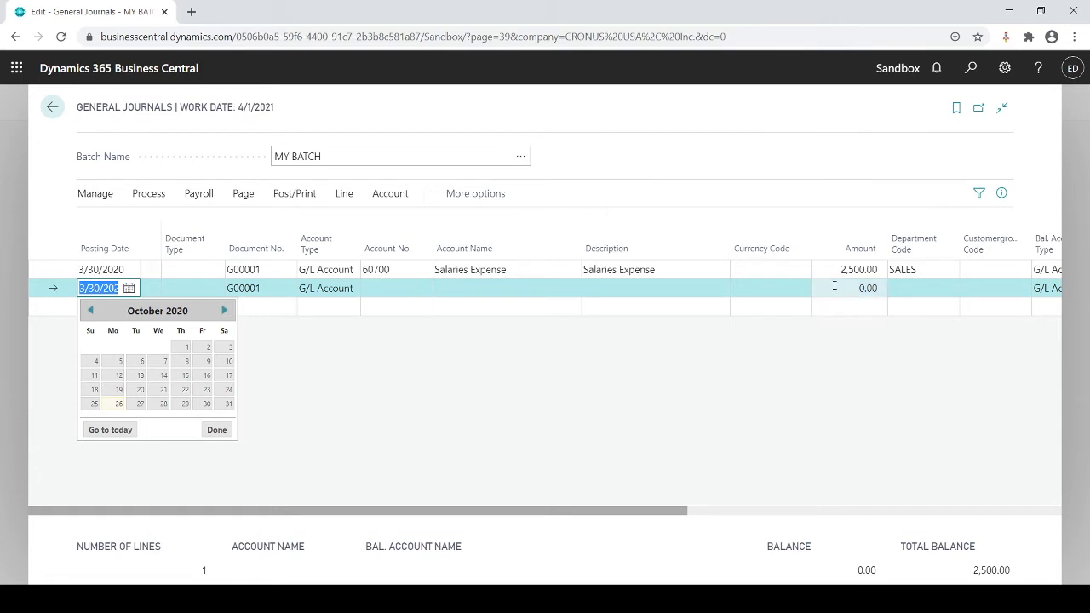
left_click(396, 288)
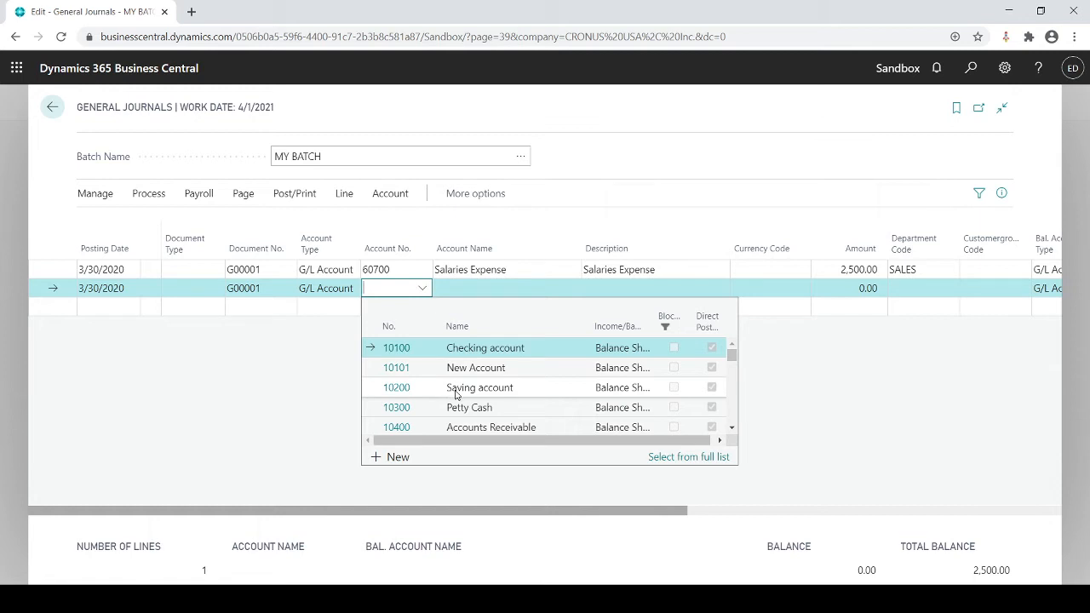
scroll("down", 3)
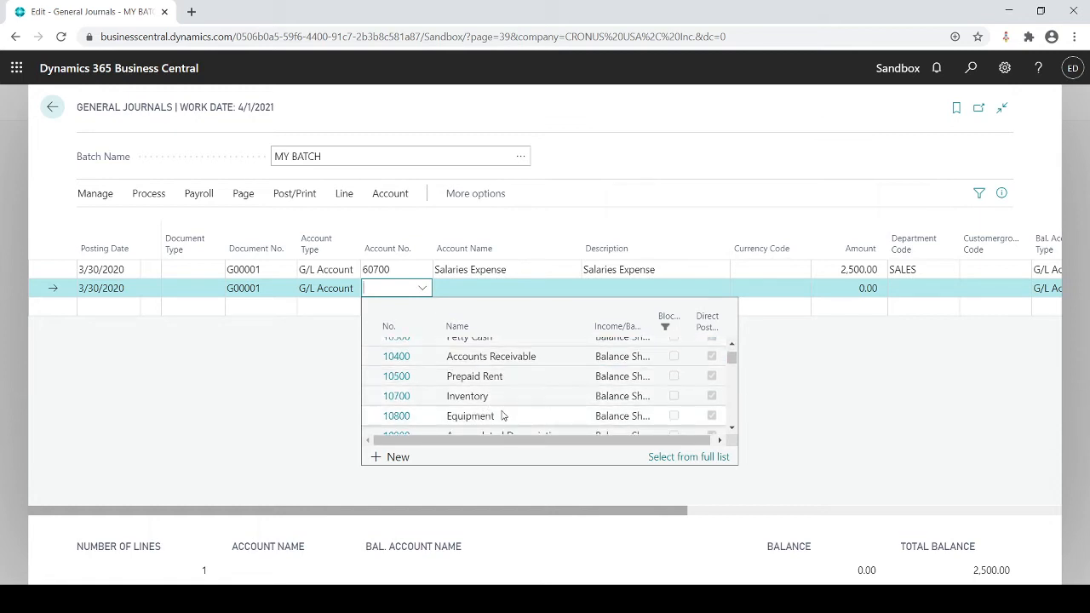
scroll("down", 3)
type("10100")
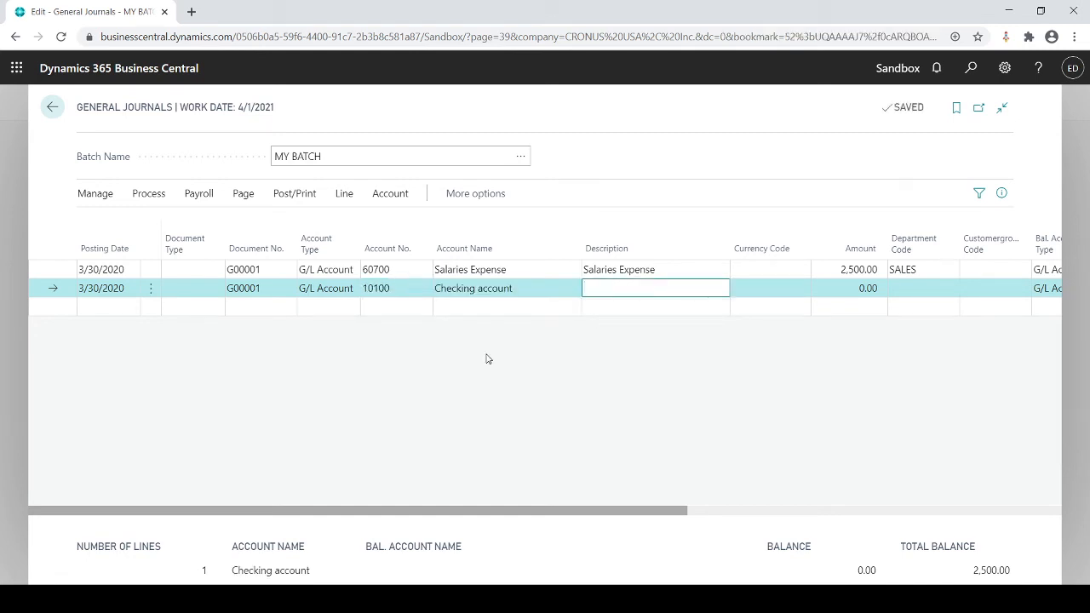
Enter -2,500.00 on the Checking account line and confirm total balance 0.00.
left_click(849, 288)
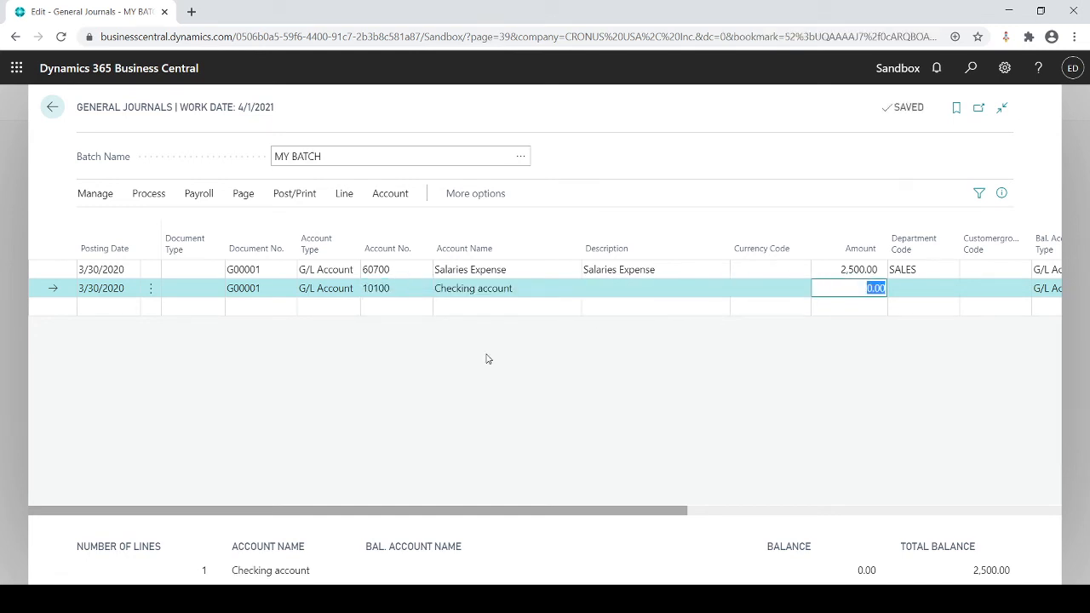
type("-25")
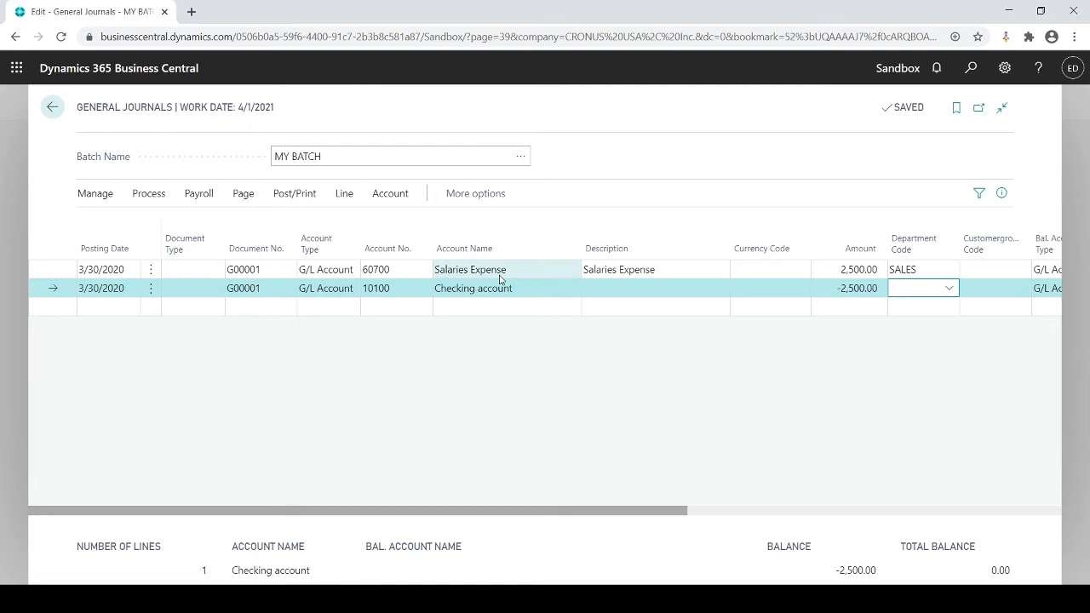
left_click(920, 288)
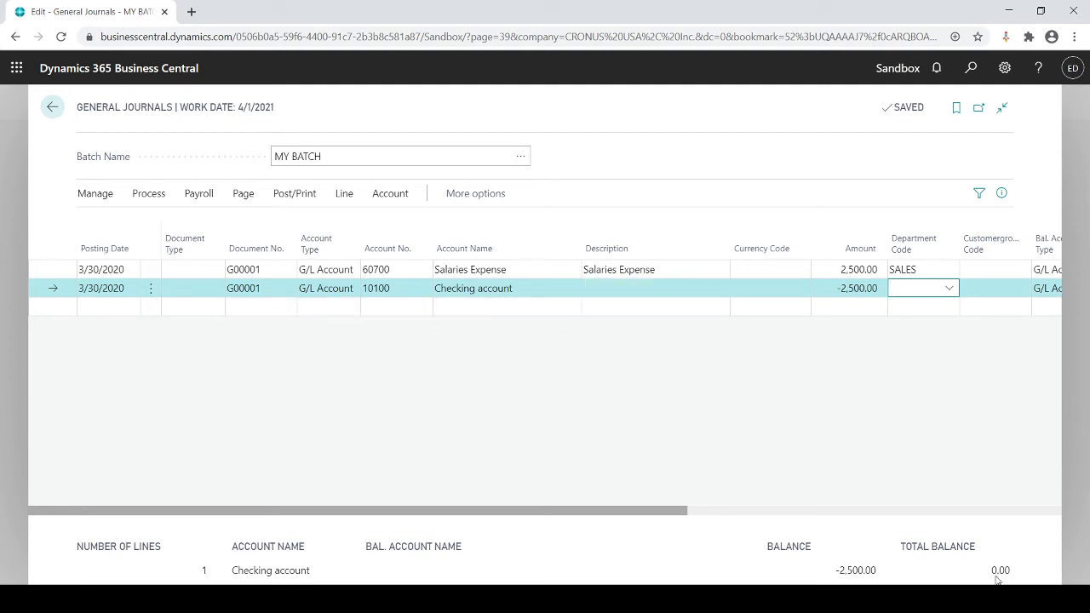
double_click(936, 546)
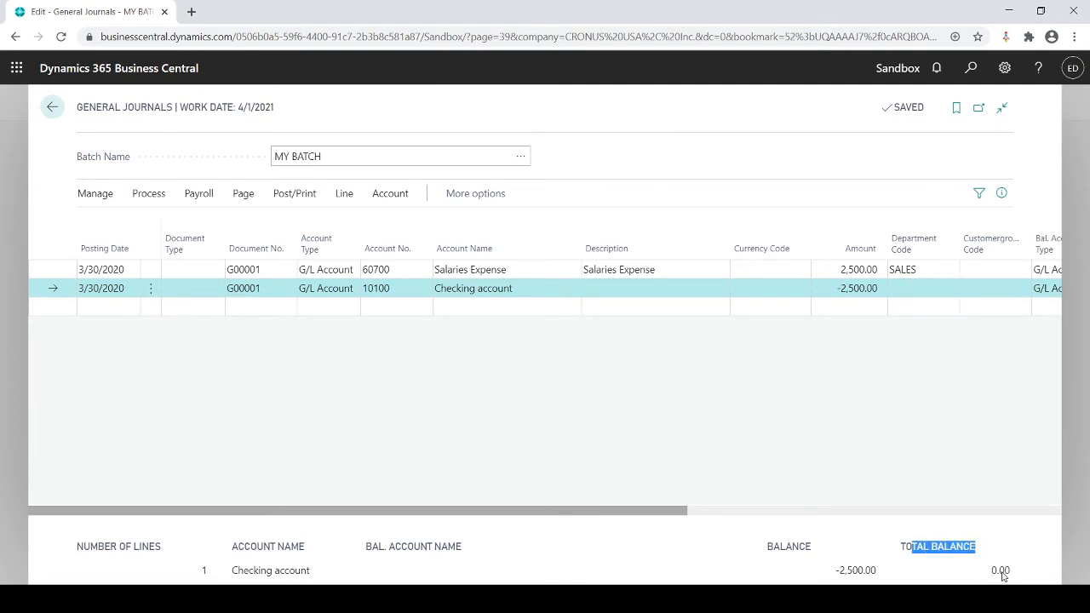
mouse_move(190, 334)
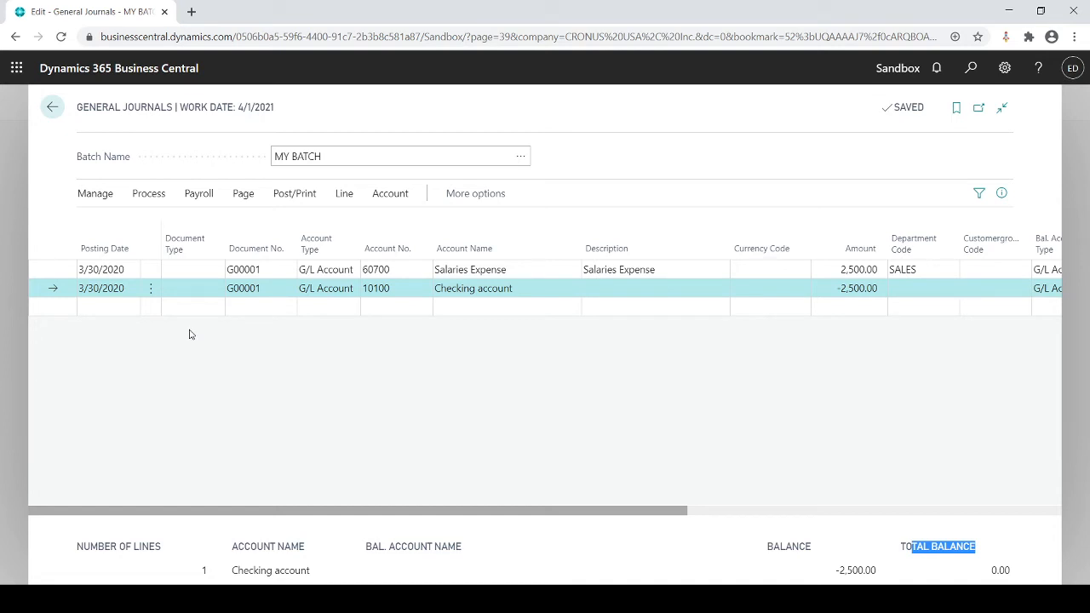
Commit the Checking account line so the footer shows 2 lines at 0.00.
left_click(108, 269)
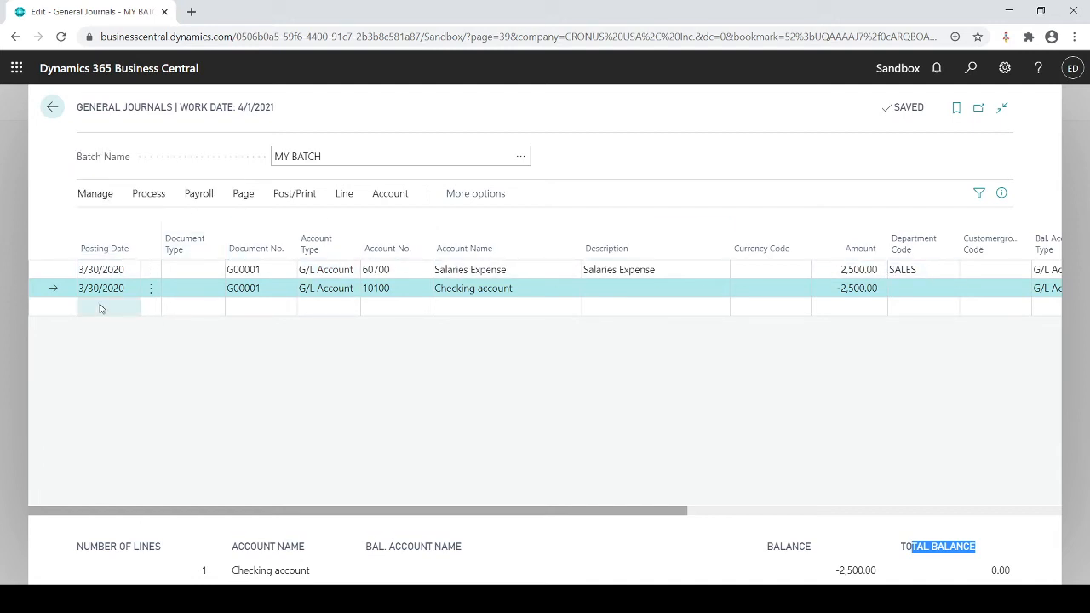
left_click(108, 307)
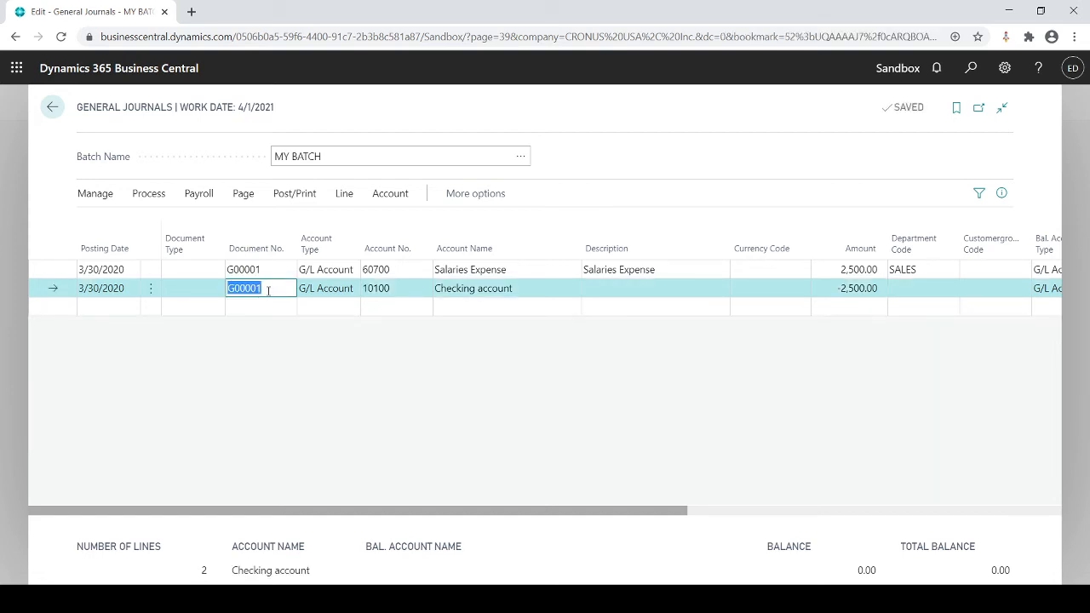
mouse_move(523, 279)
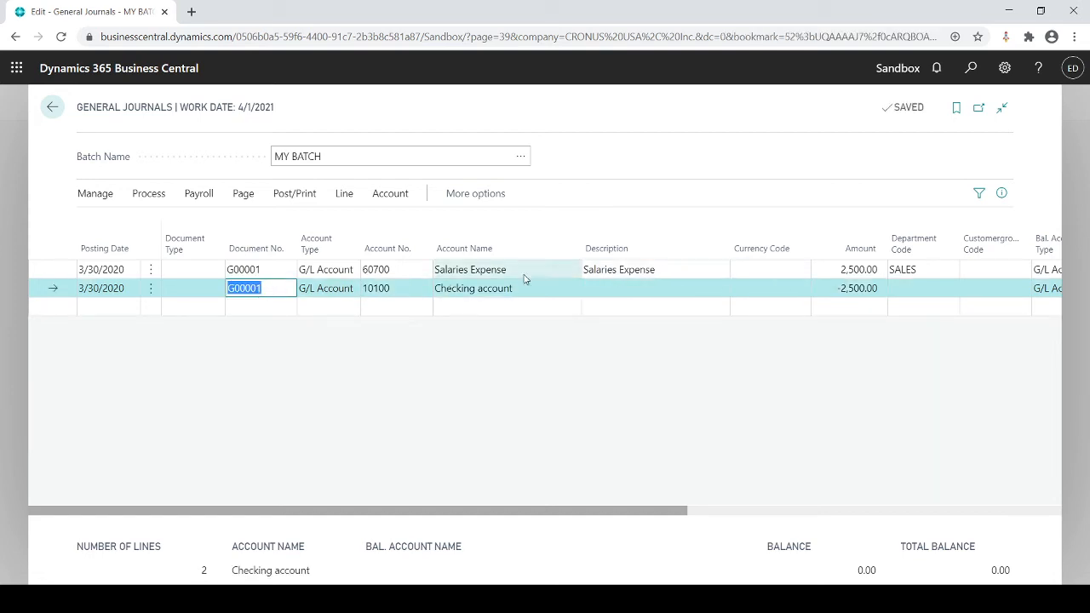
left_click(294, 193)
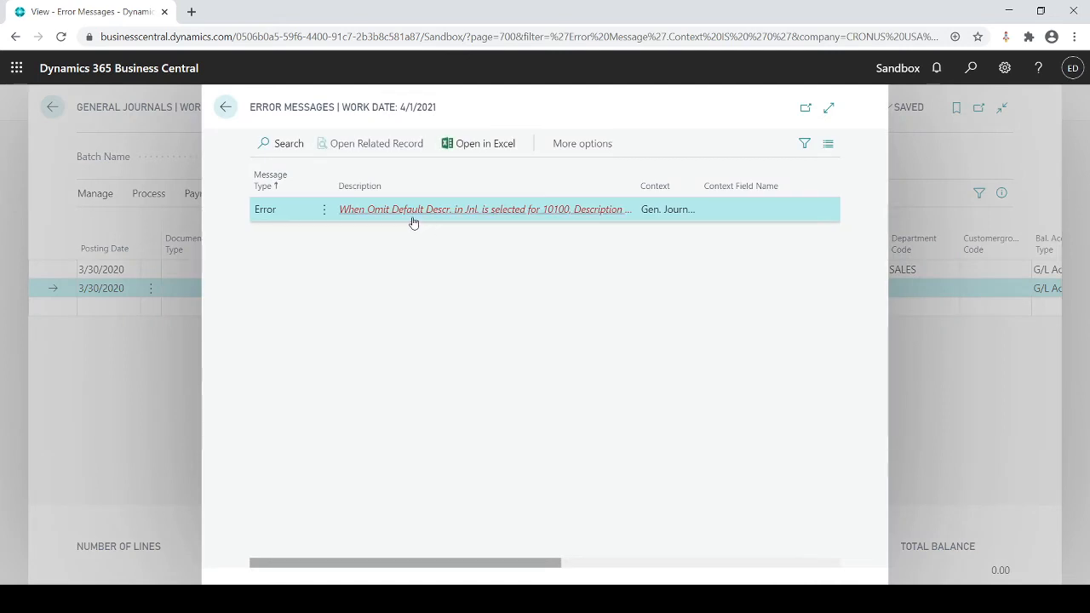
mouse_move(578, 214)
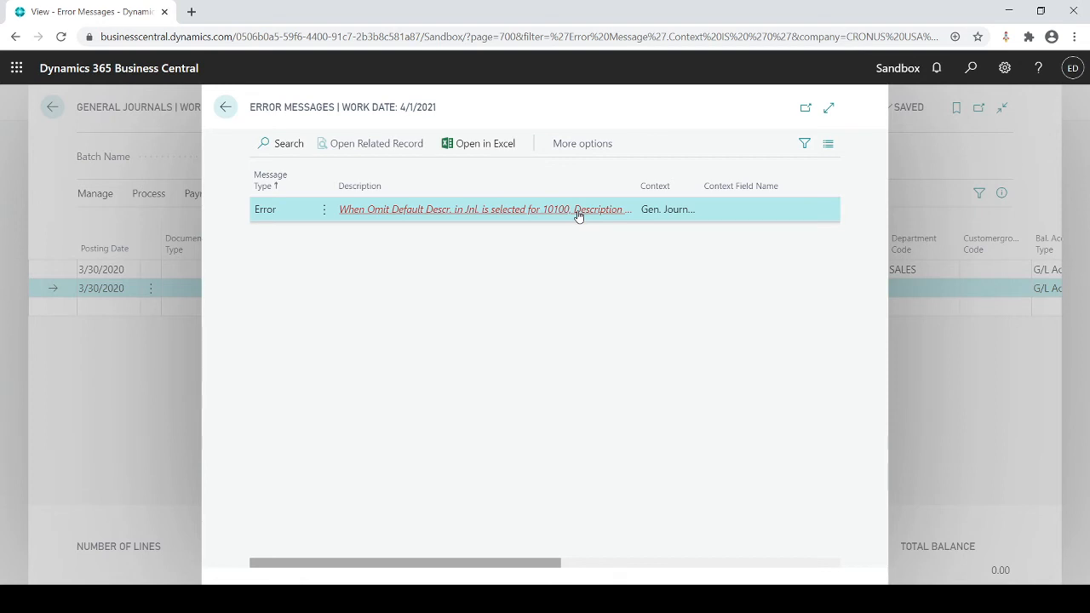
mouse_move(361, 218)
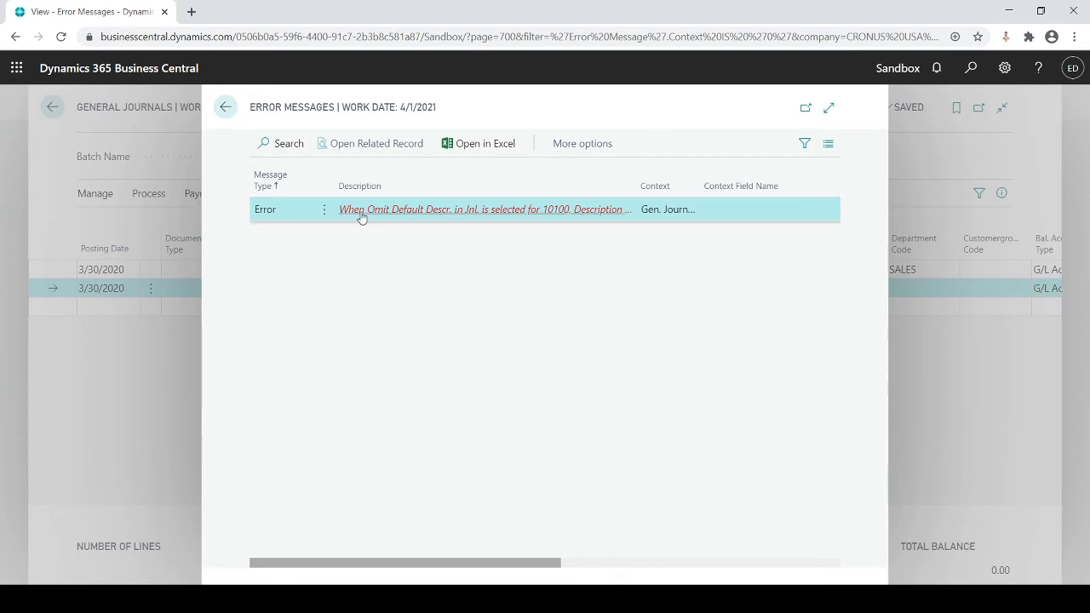
mouse_move(415, 218)
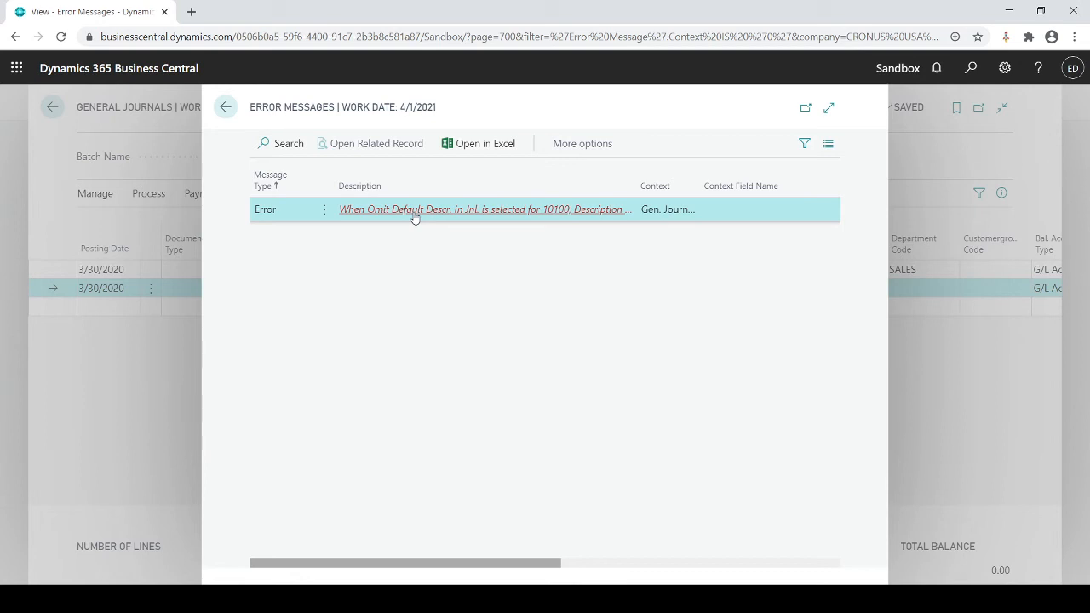
left_click(226, 107)
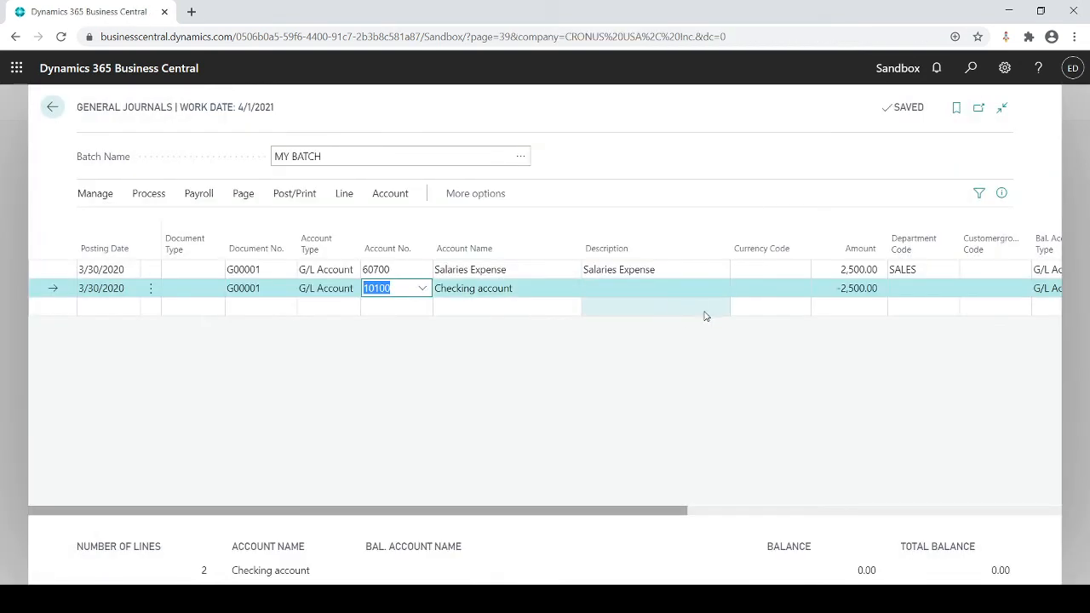
Describe the 10100 Checking account line as 'Paid Bonus'.
left_click(654, 288)
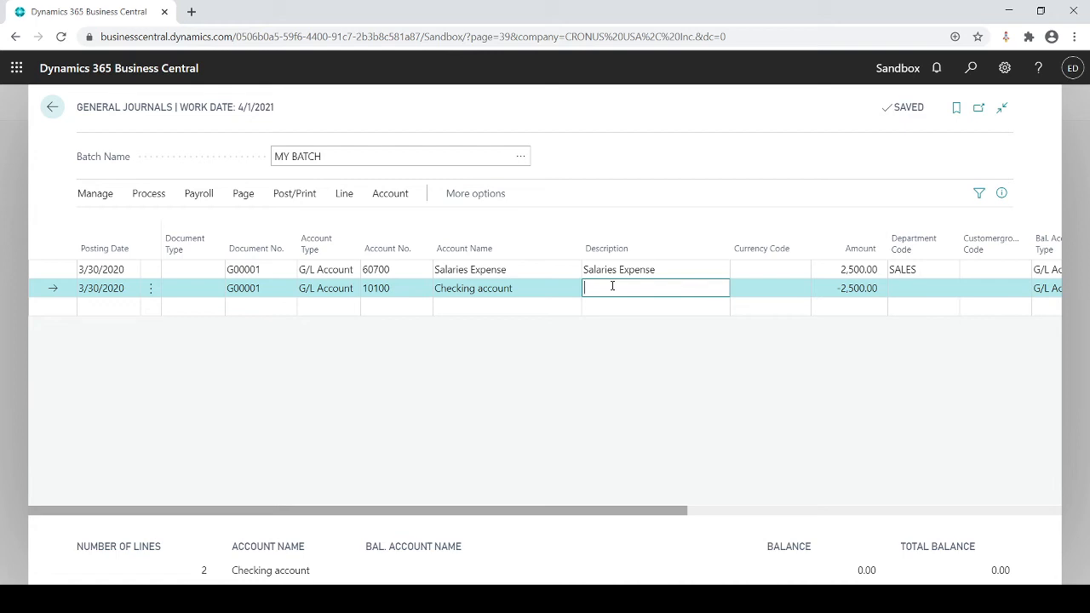
type("p")
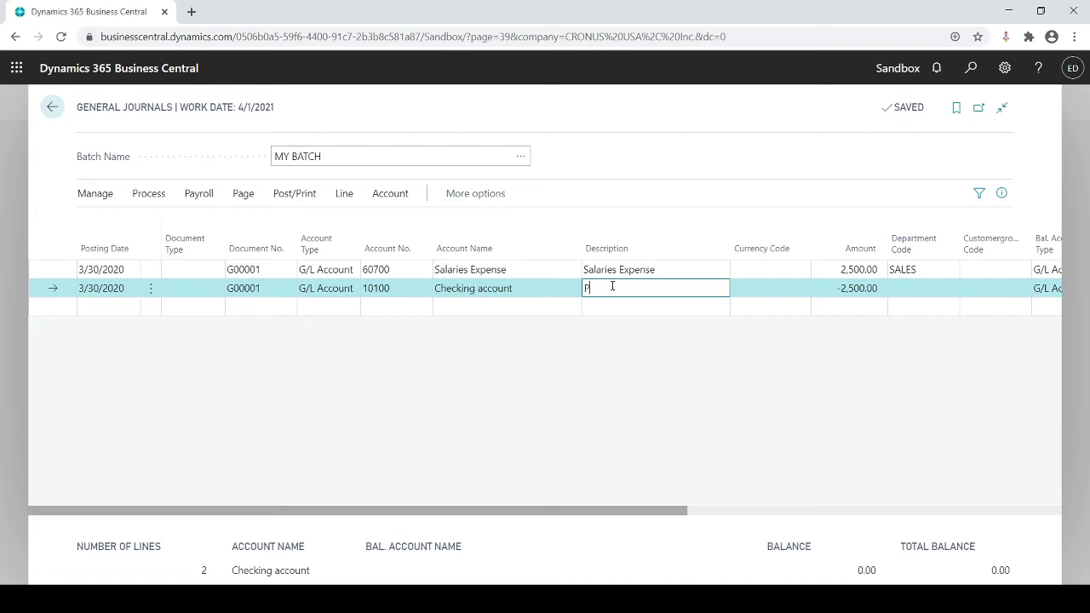
type("aid Bonus")
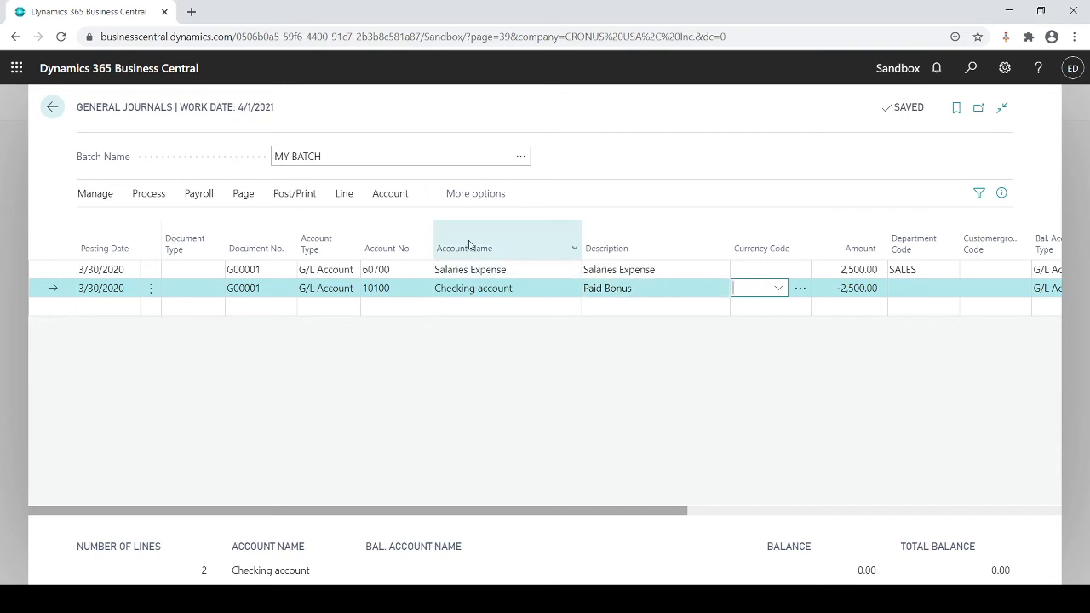
left_click(294, 193)
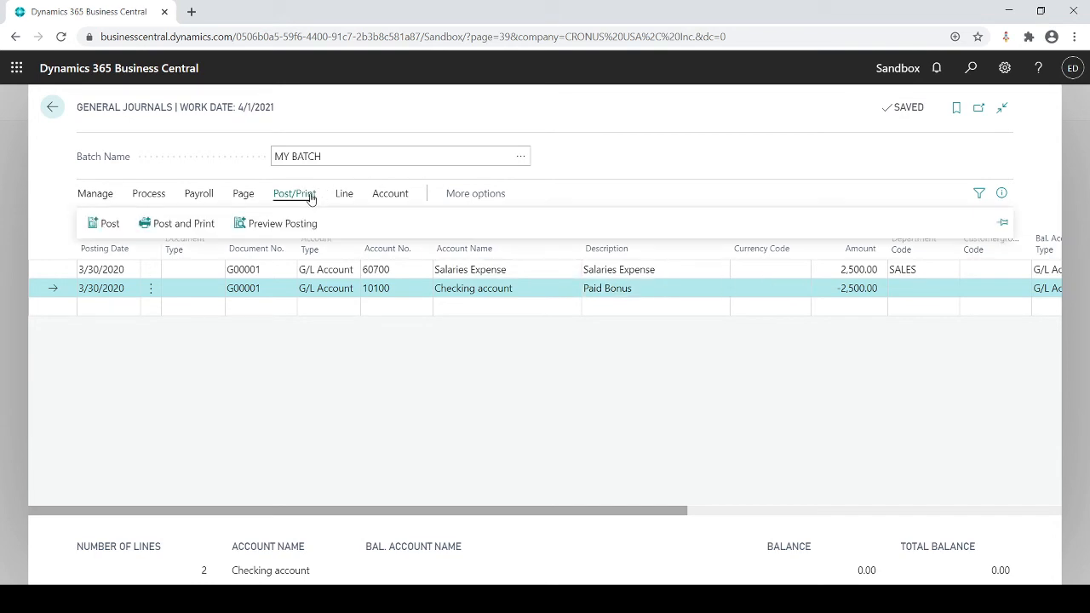
left_click(282, 223)
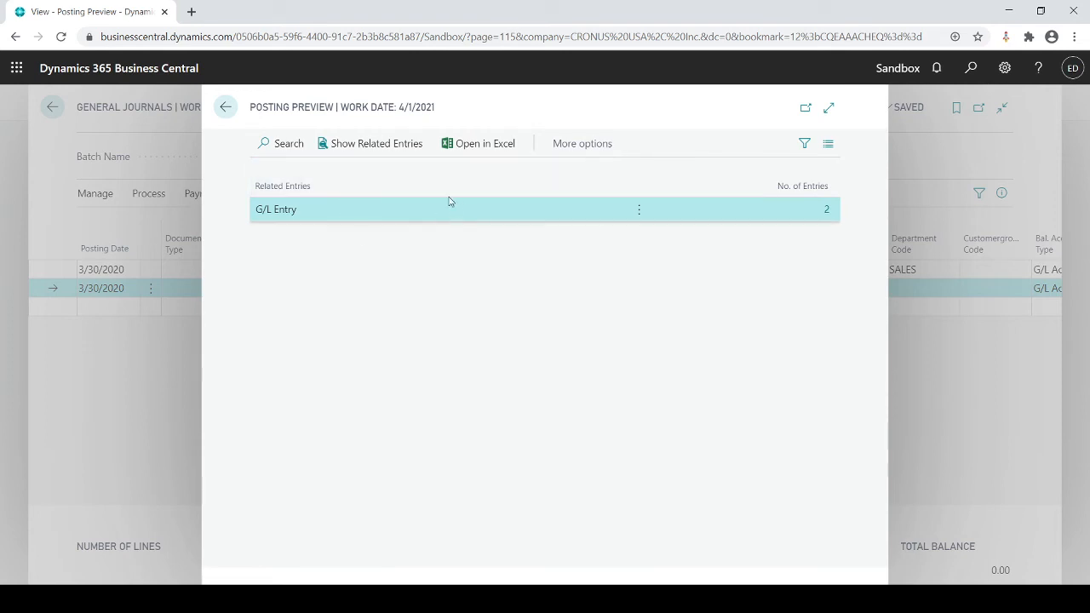
mouse_move(368, 209)
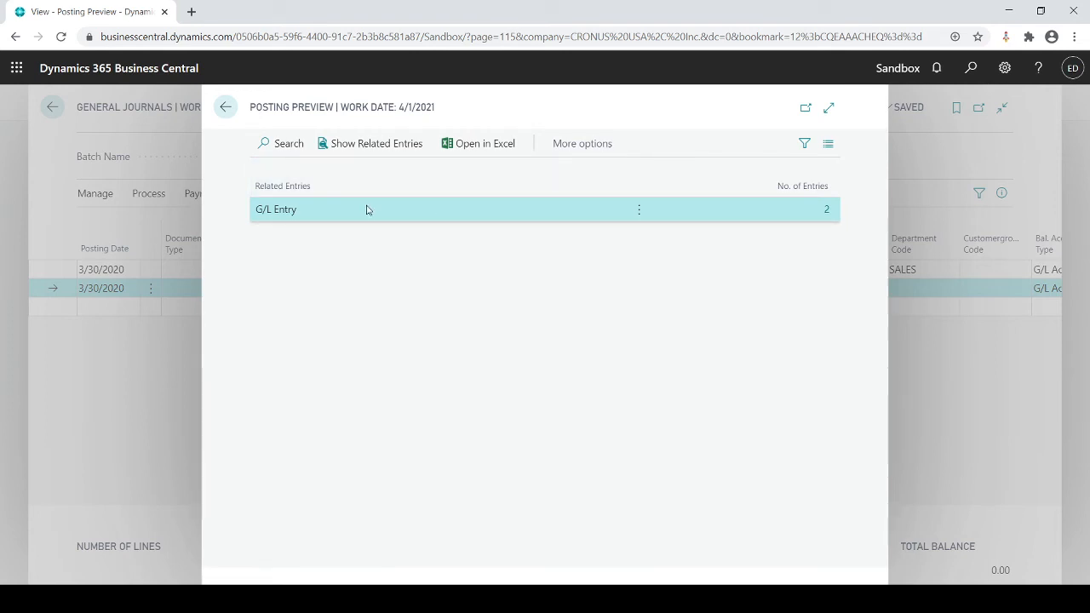
mouse_move(702, 222)
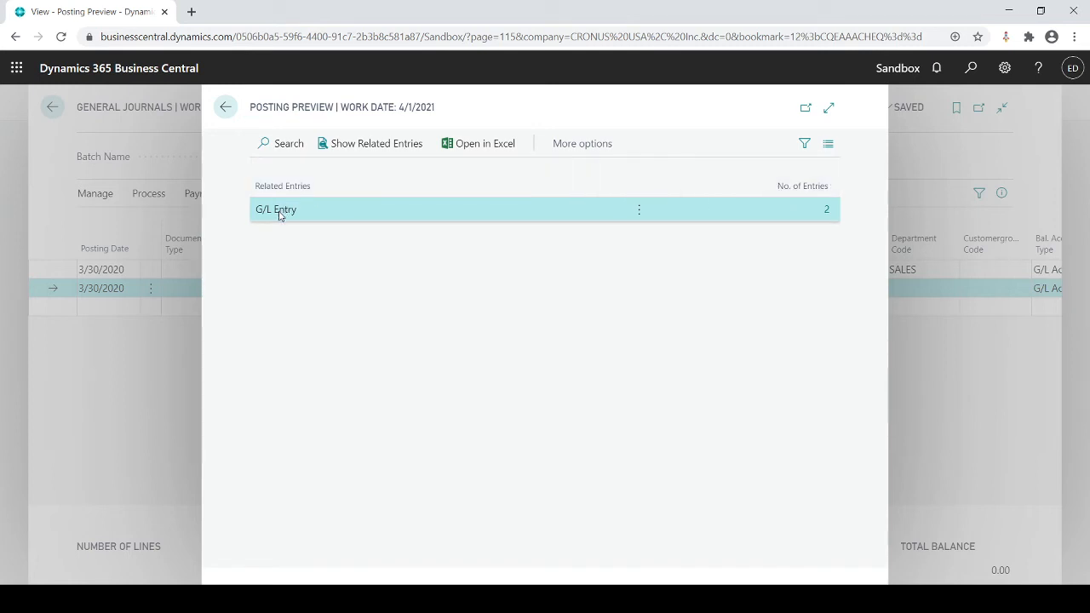
mouse_move(522, 204)
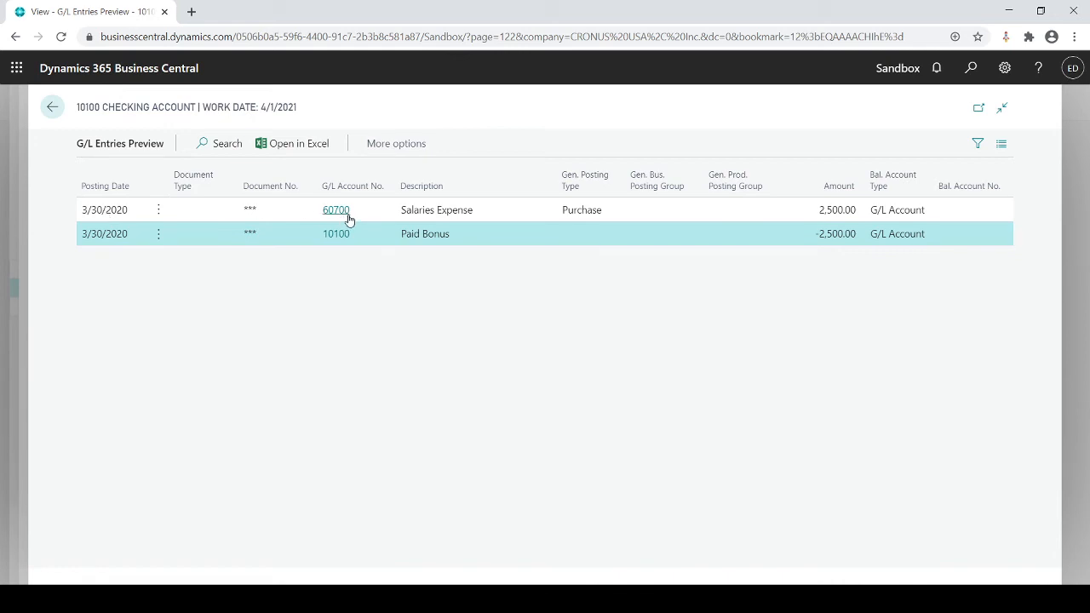
mouse_move(826, 219)
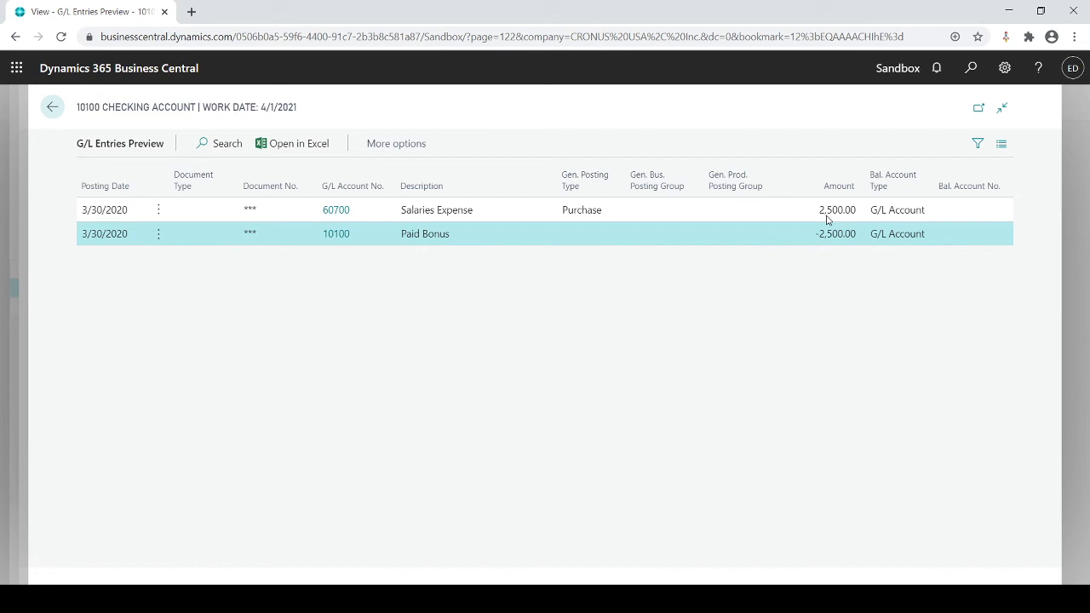
mouse_move(336, 233)
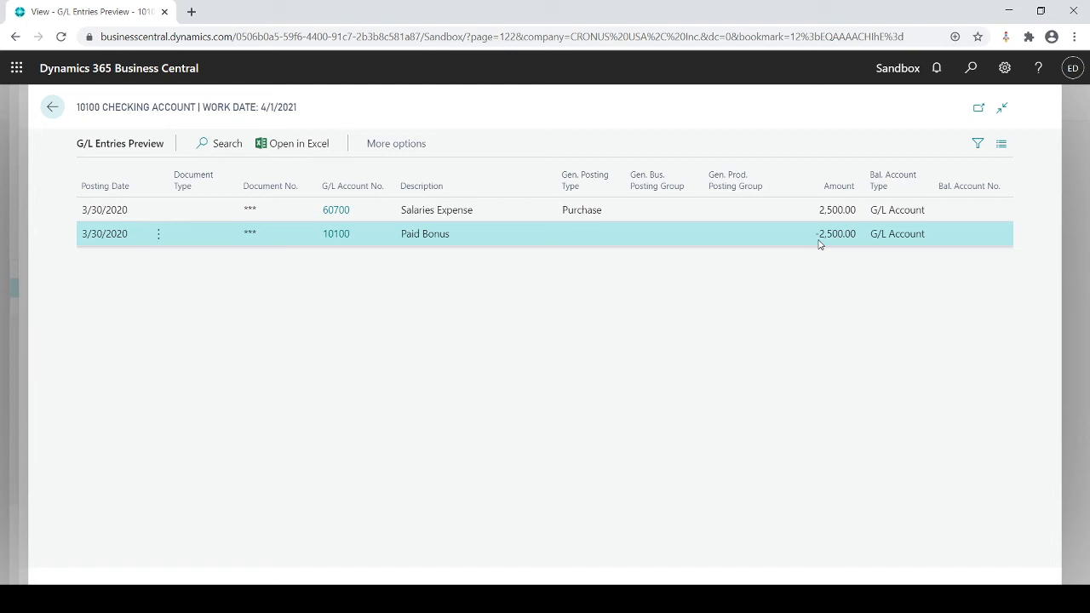
mouse_move(419, 231)
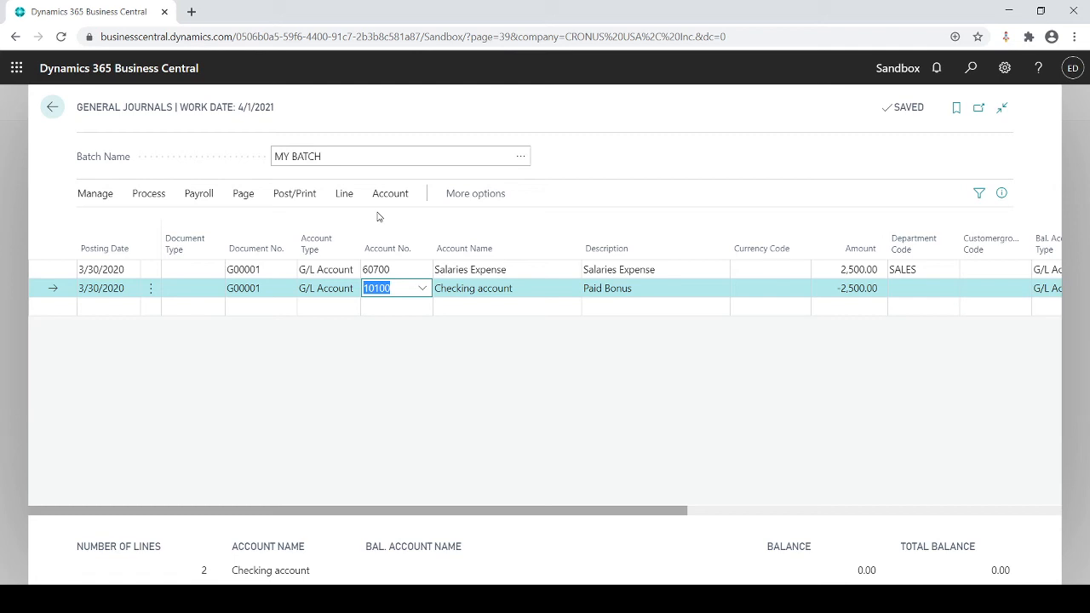
Post both MY BATCH lines, confirming with Yes and acknowledging the success message.
left_click(294, 193)
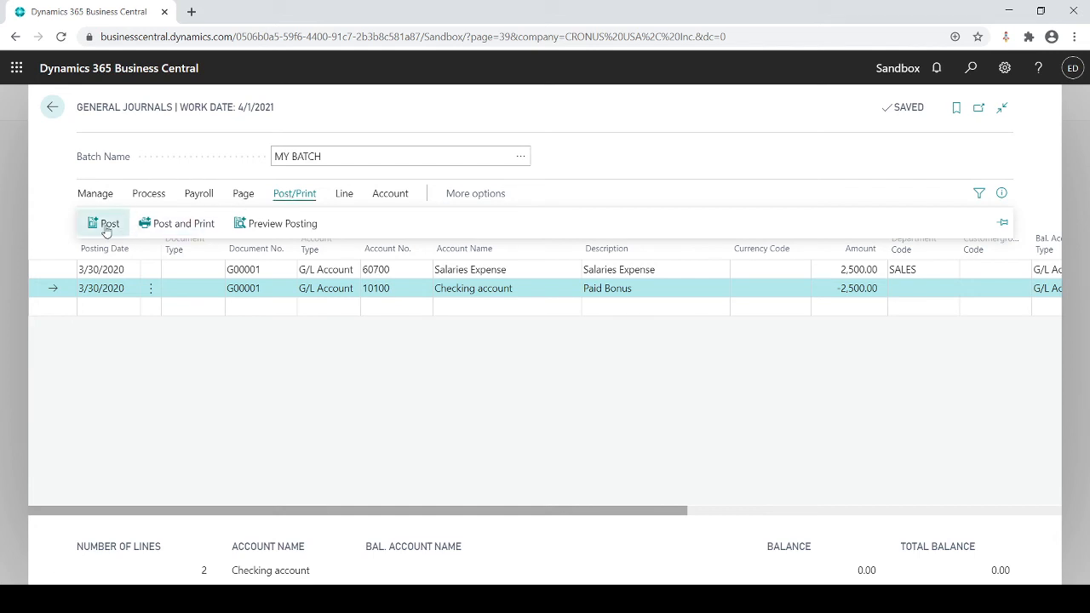
mouse_move(156, 223)
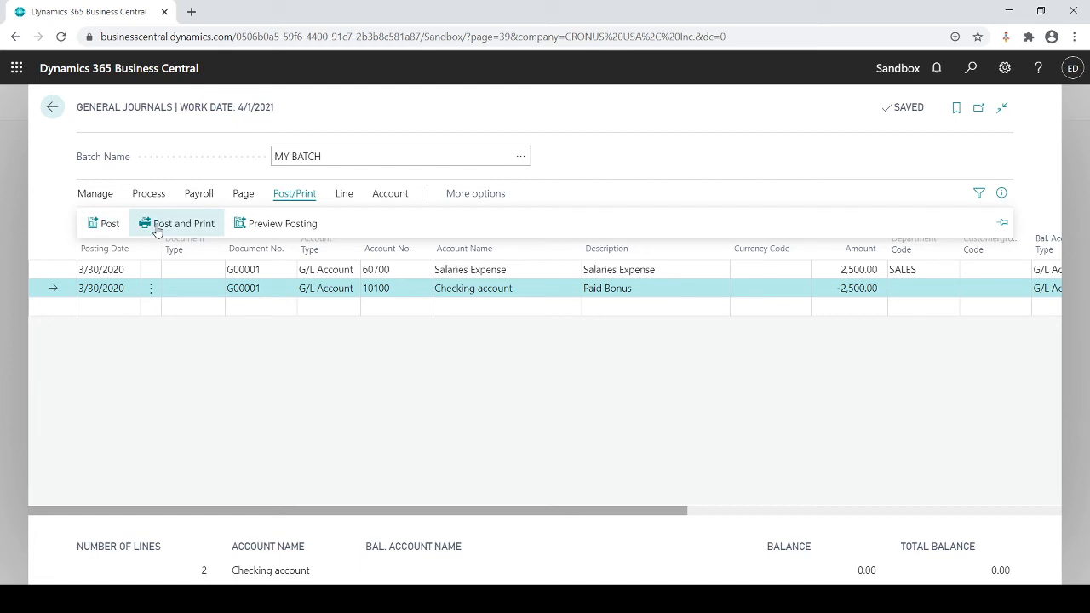
left_click(107, 223)
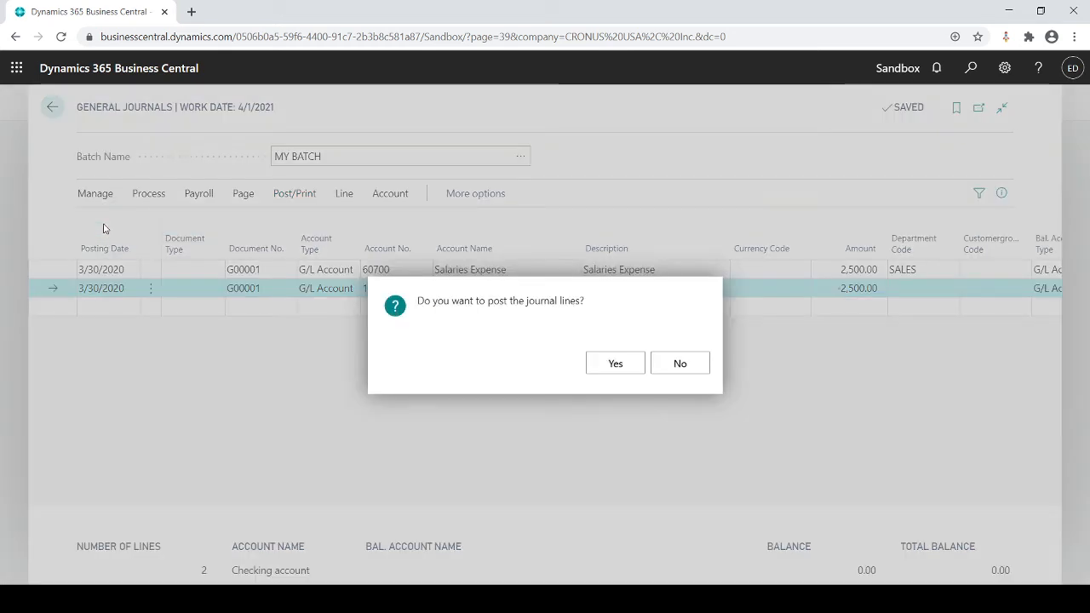
left_click(615, 363)
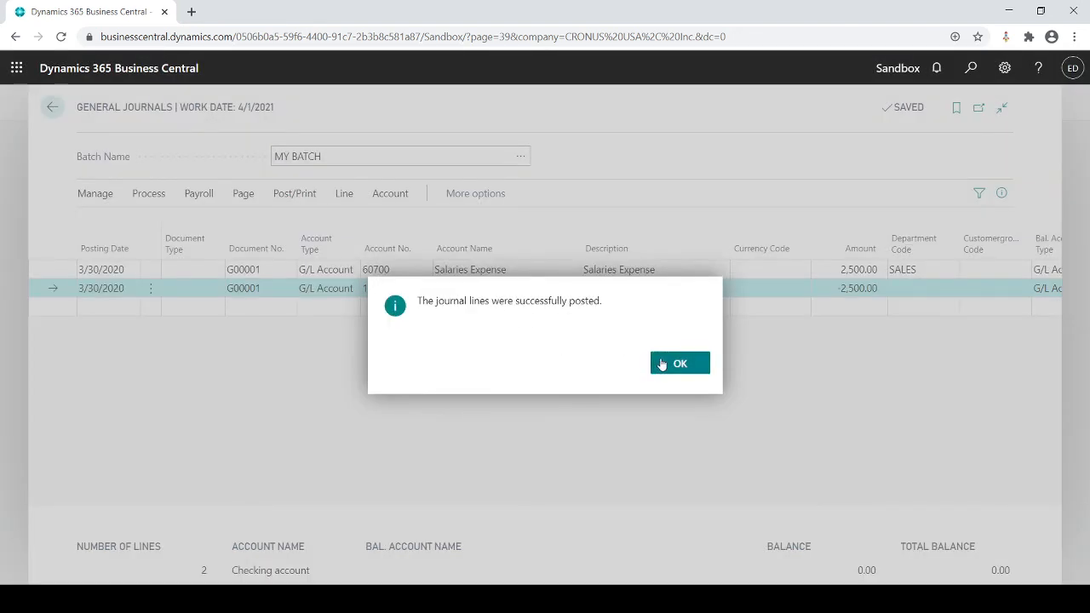
left_click(680, 362)
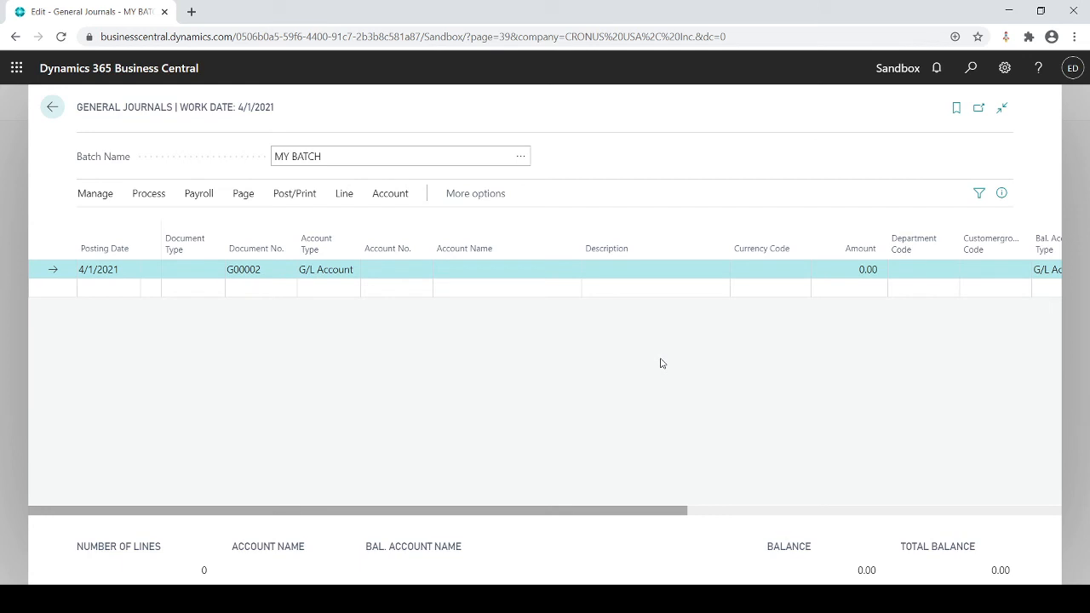
left_click(108, 269)
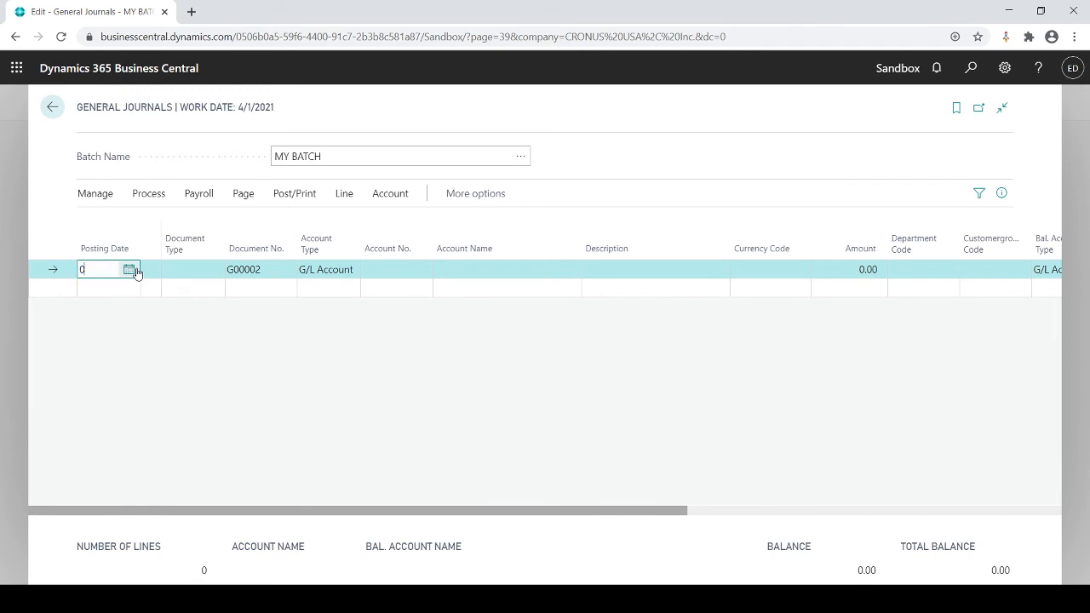
Enter 3/30/2020, account 60700 Salaries Expense, 1,500.00 and department SALES on line G00002.
type("0330")
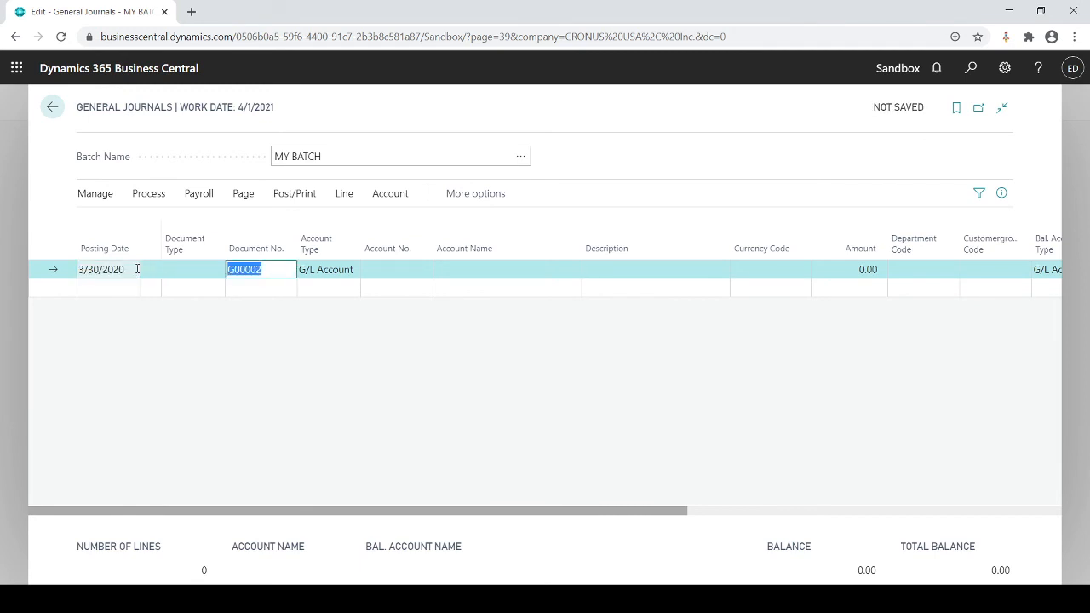
left_click(396, 269)
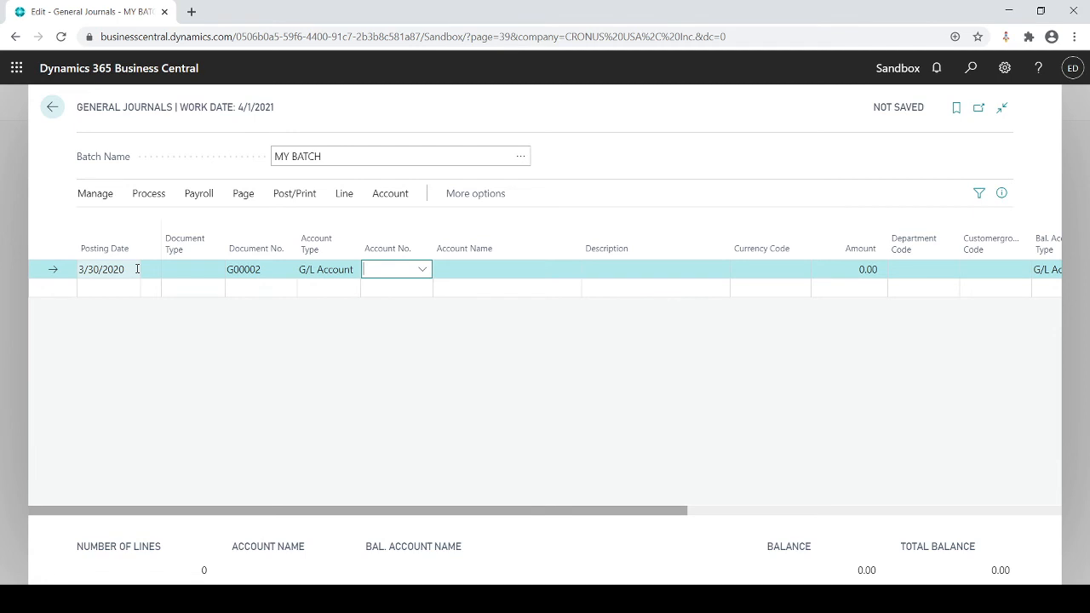
type("sale")
left_click(848, 269)
type("1,500")
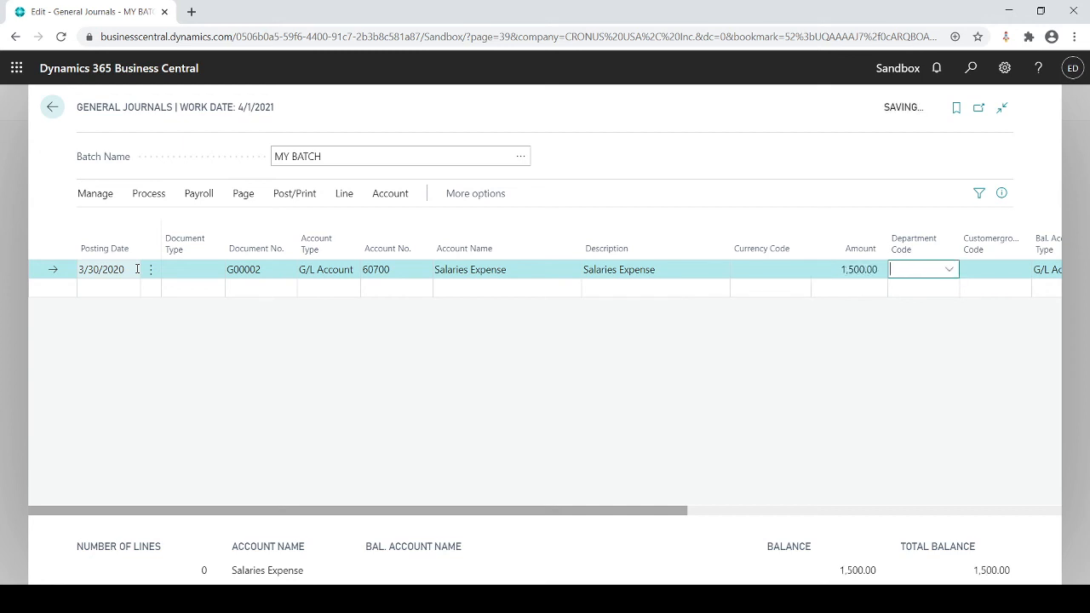
type("SALES")
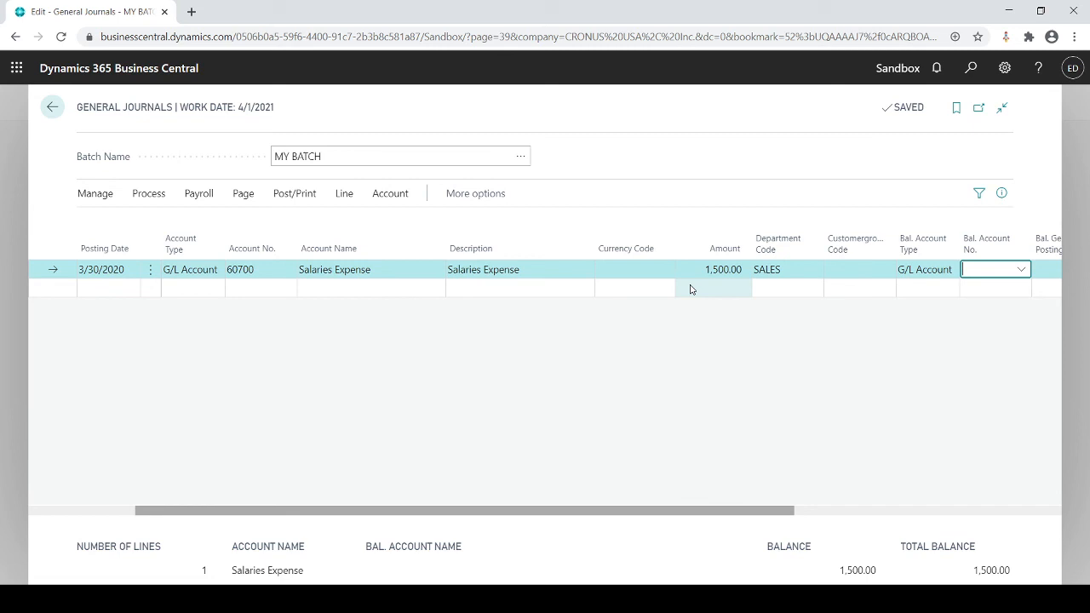
Set the balancing account to G/L account 10100 after trying bank account CHECKING.
left_click(927, 269)
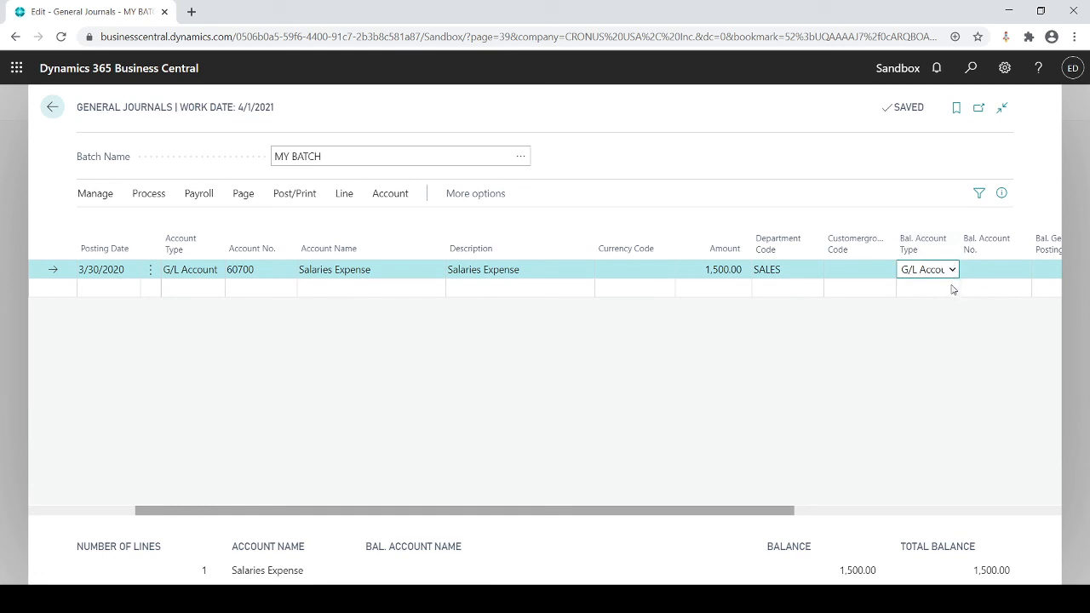
mouse_move(720, 309)
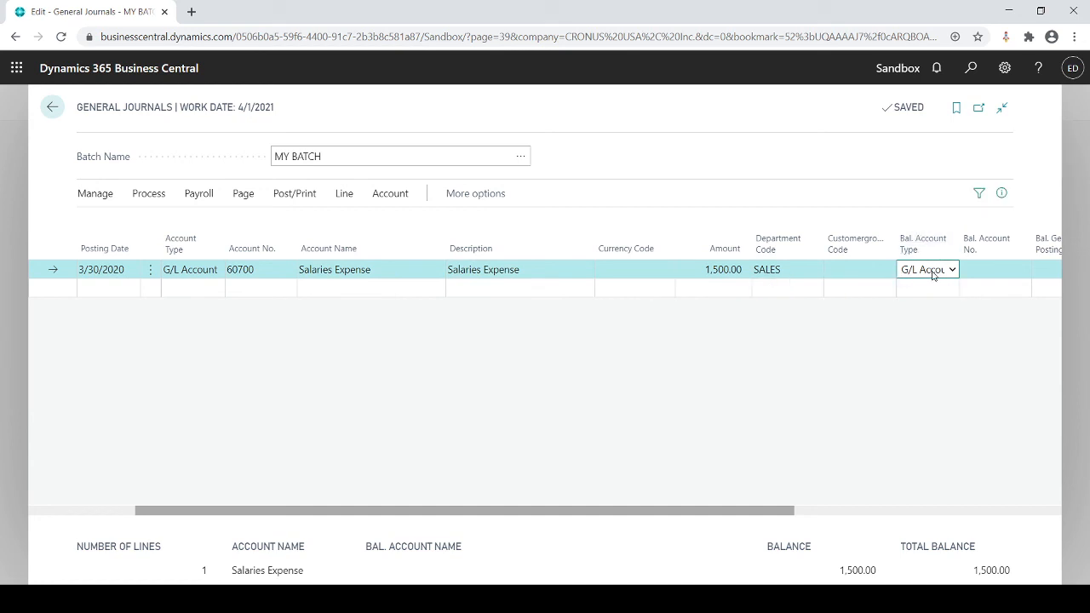
mouse_move(922, 297)
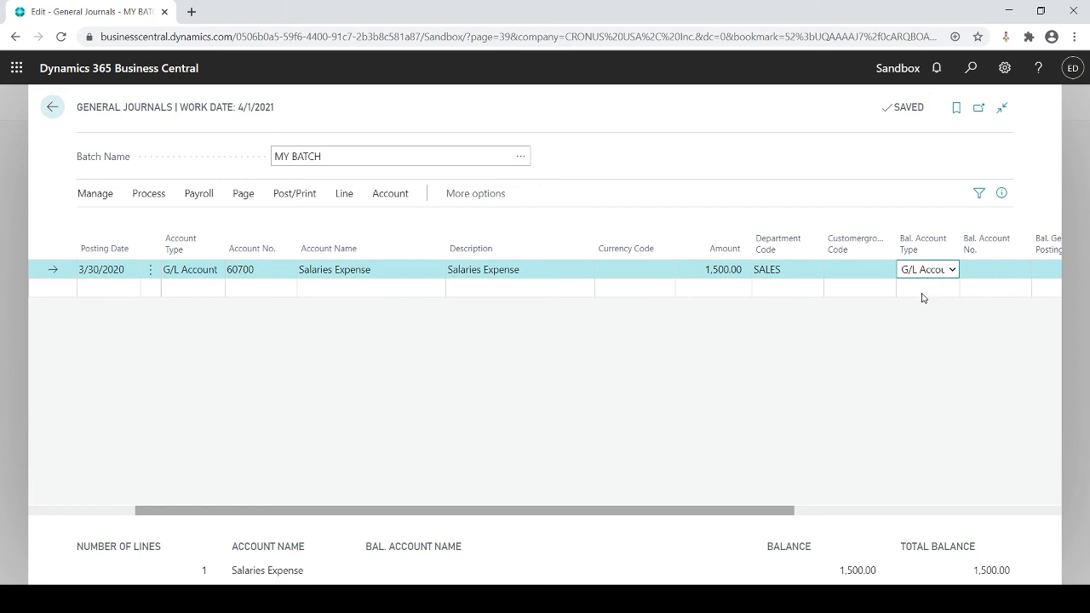
mouse_move(923, 328)
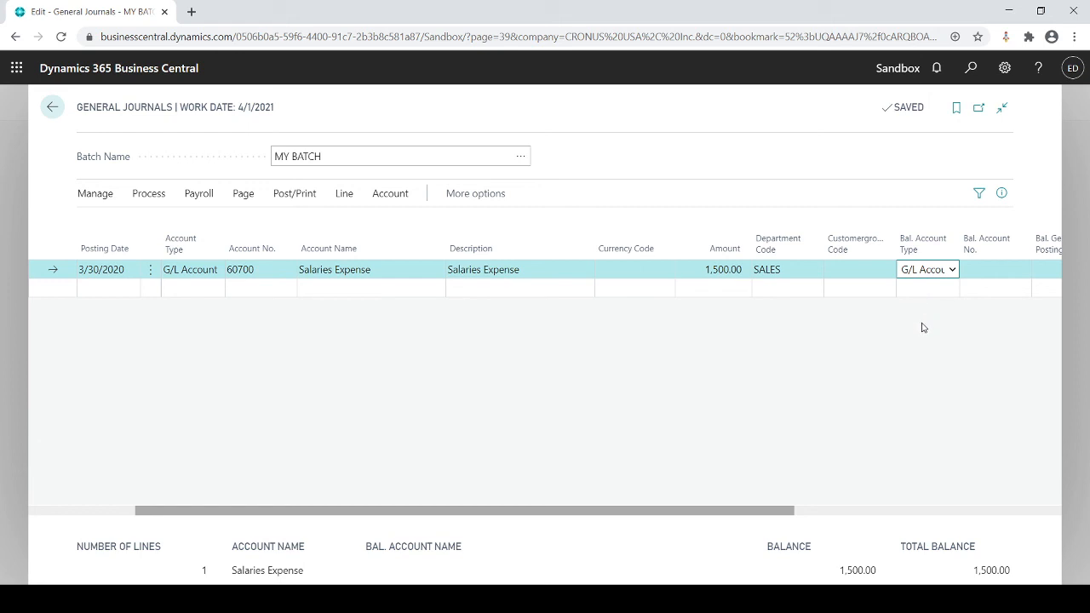
left_click(927, 269)
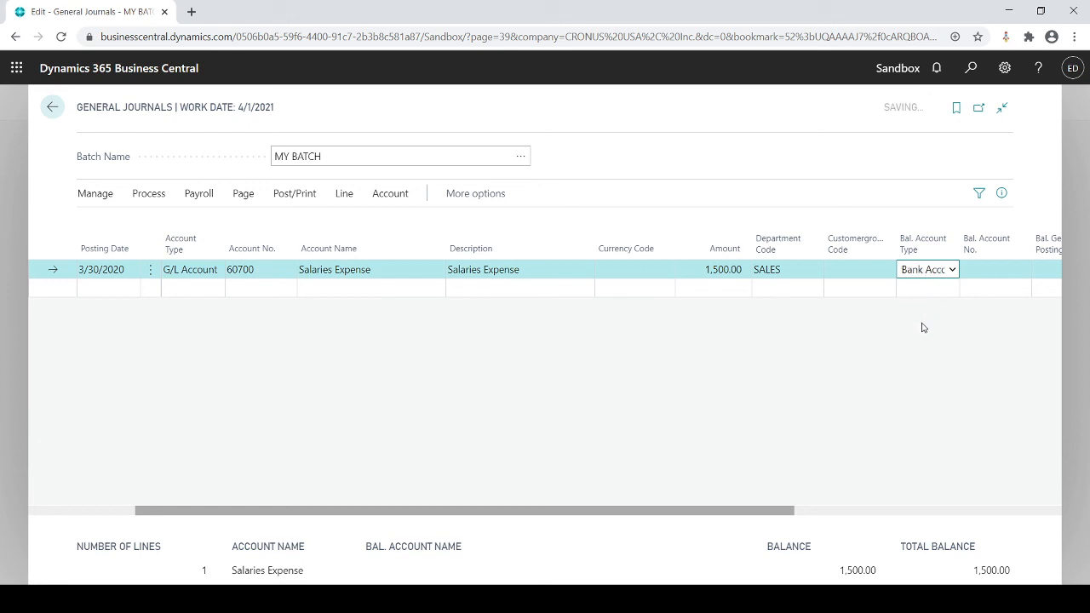
left_click(991, 269)
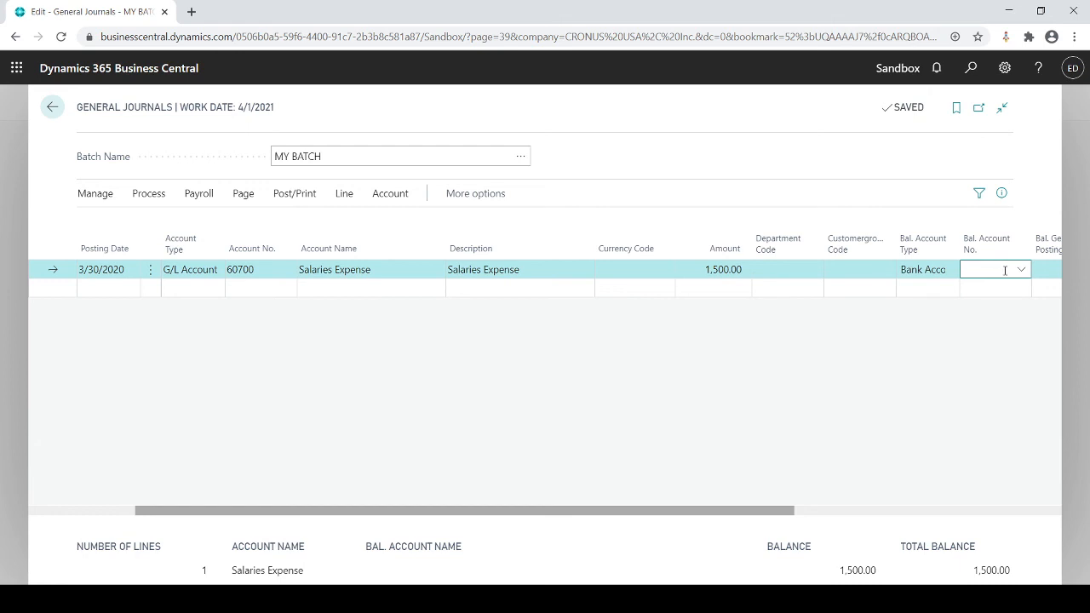
type("CHECKING")
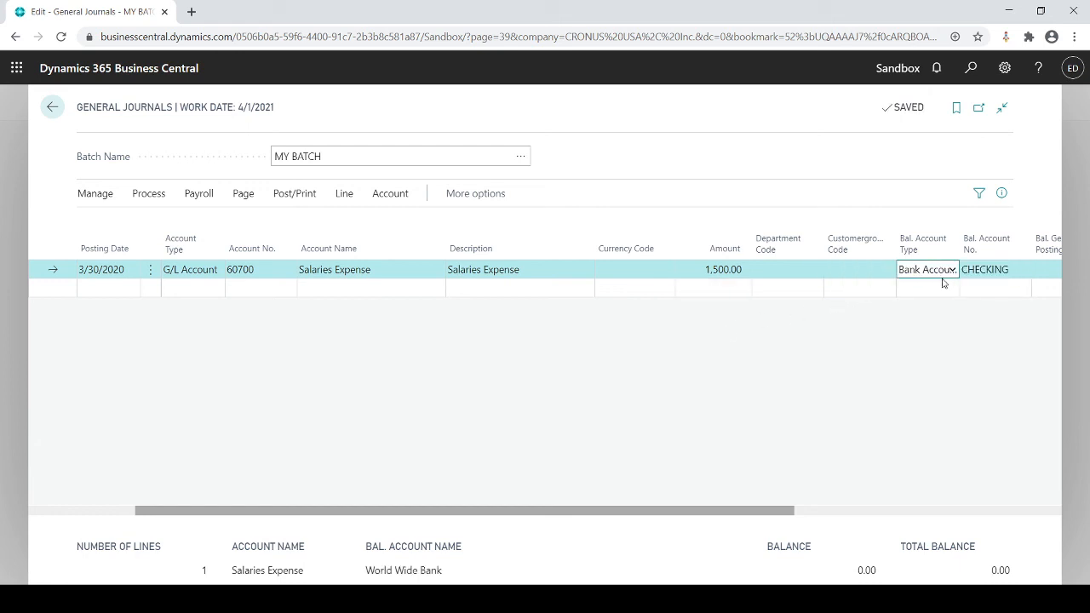
left_click(927, 269)
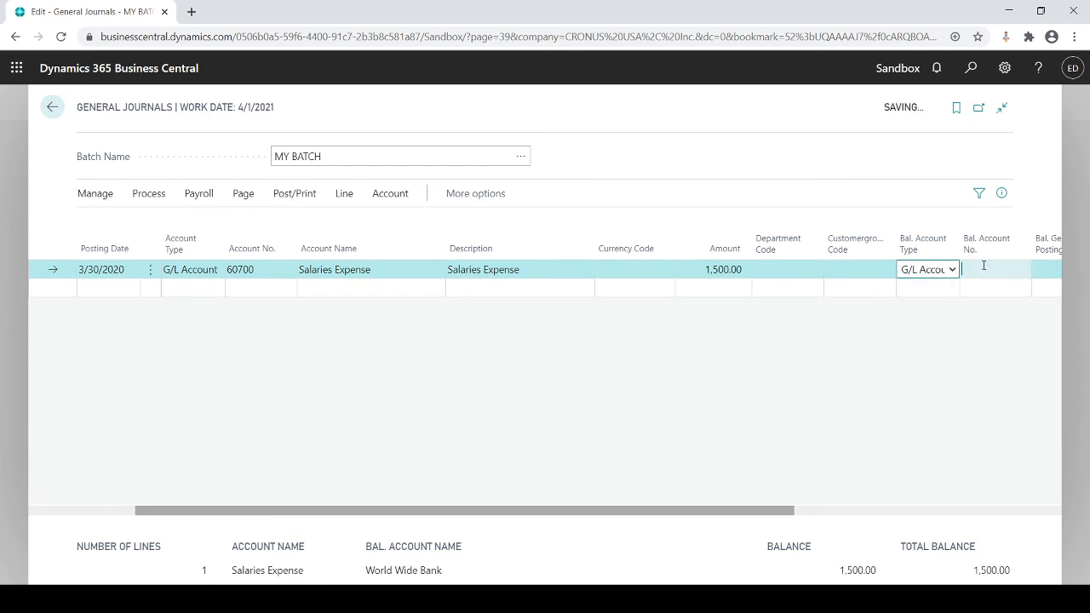
left_click(1020, 269)
type("10100")
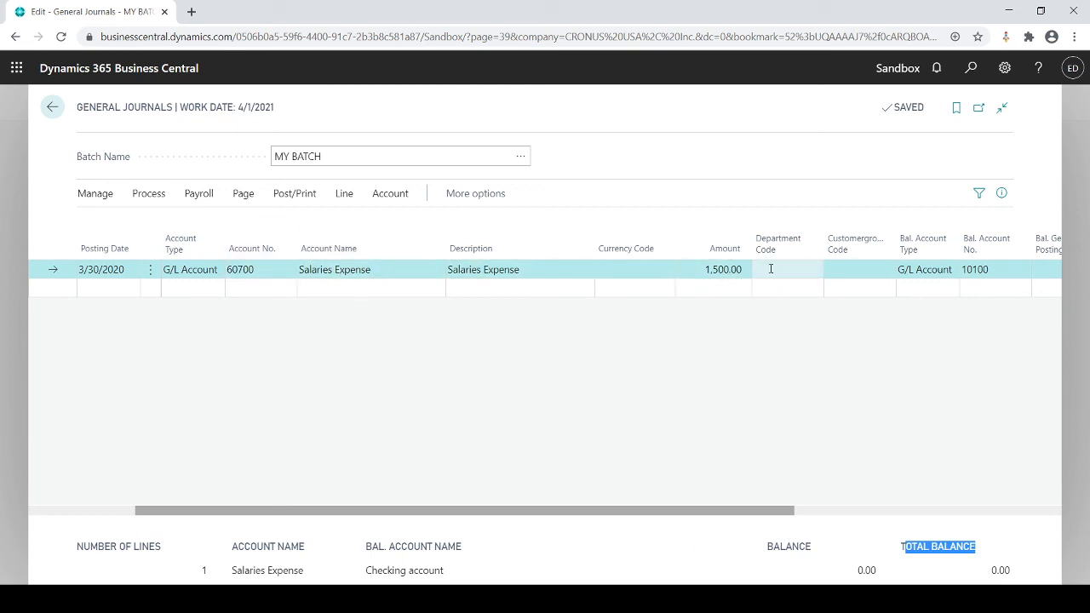
Enter department code SALES on the Salaries Expense line, keeping Bal. Account 10100.
type("SALES")
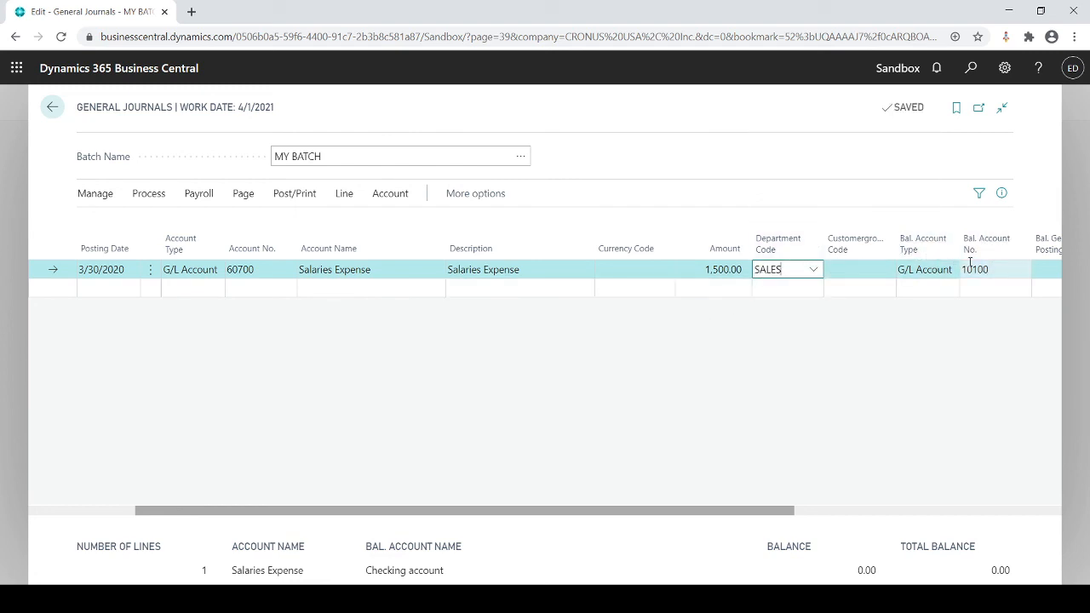
left_click(975, 269)
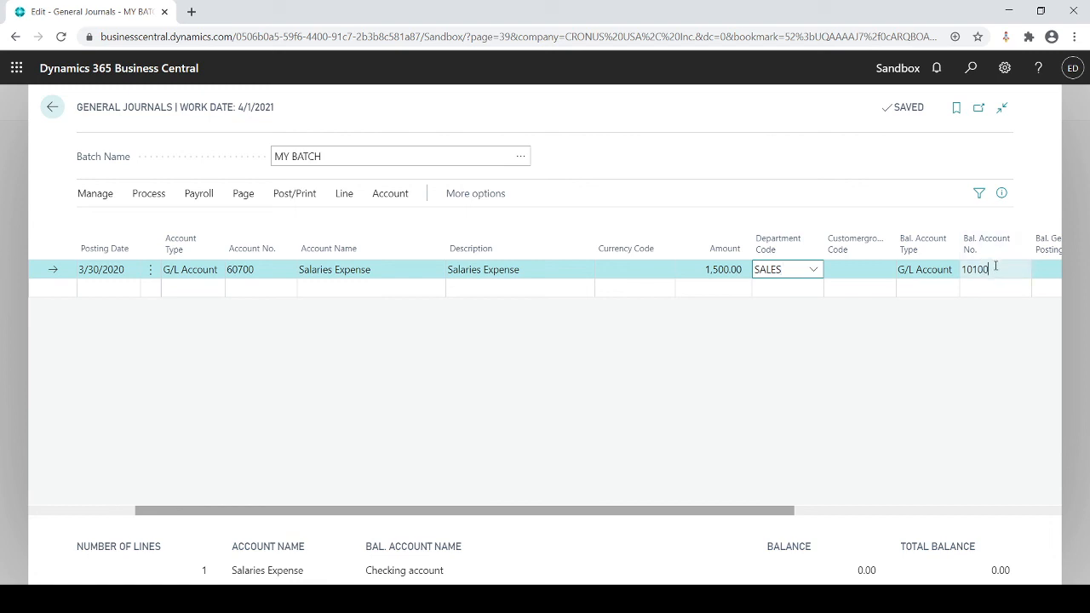
left_click(986, 269)
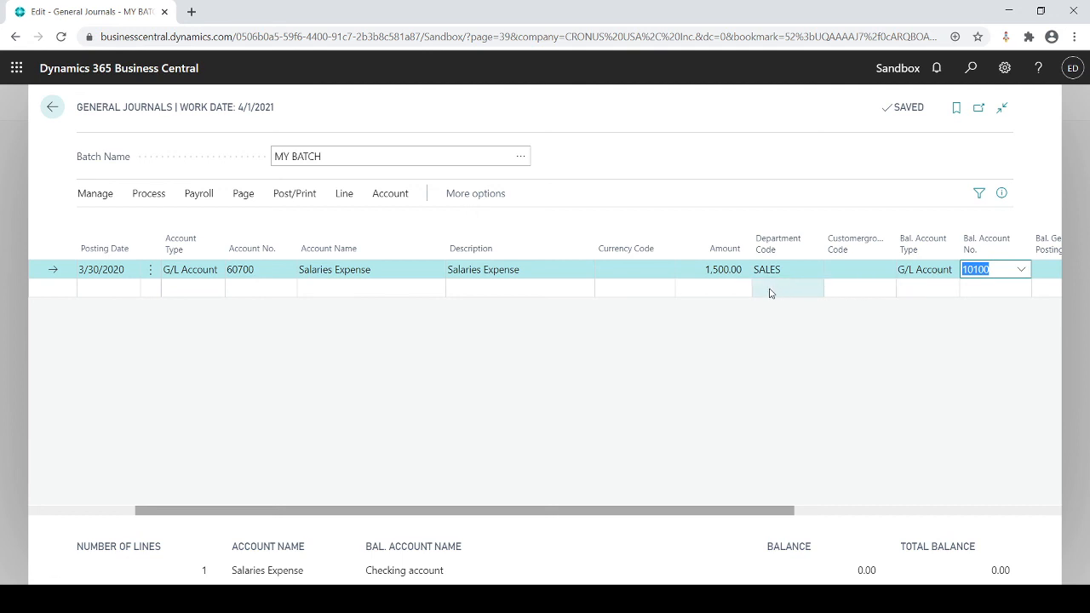
mouse_move(702, 266)
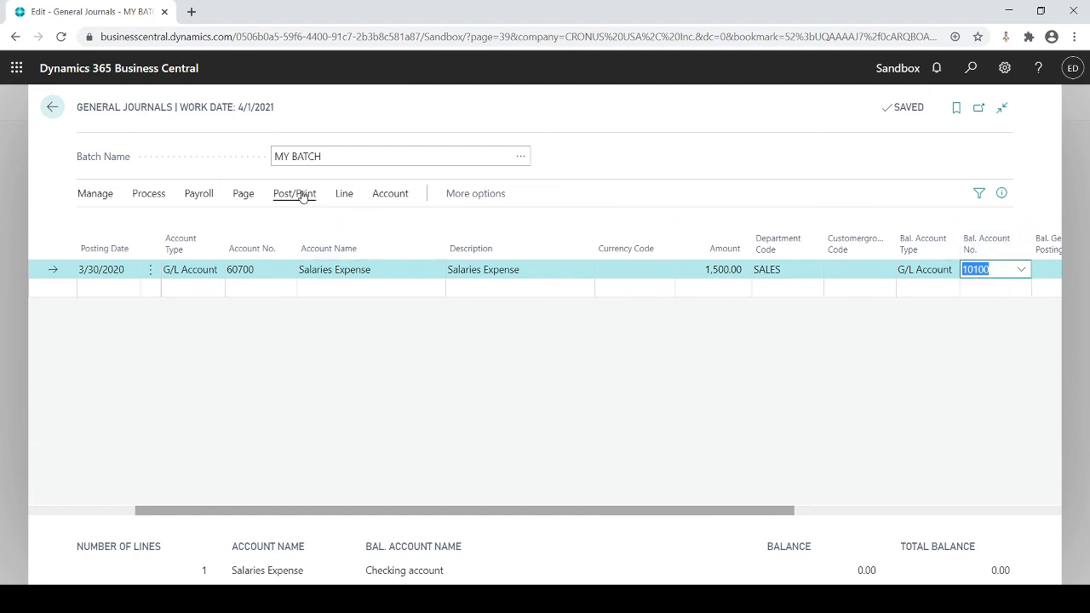
left_click(294, 193)
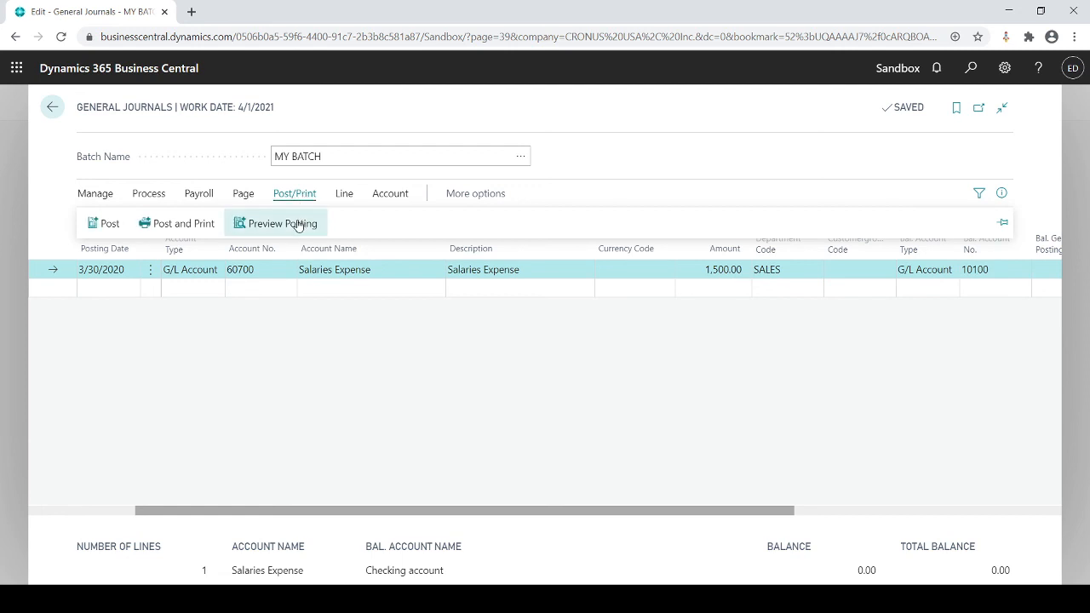
left_click(275, 223)
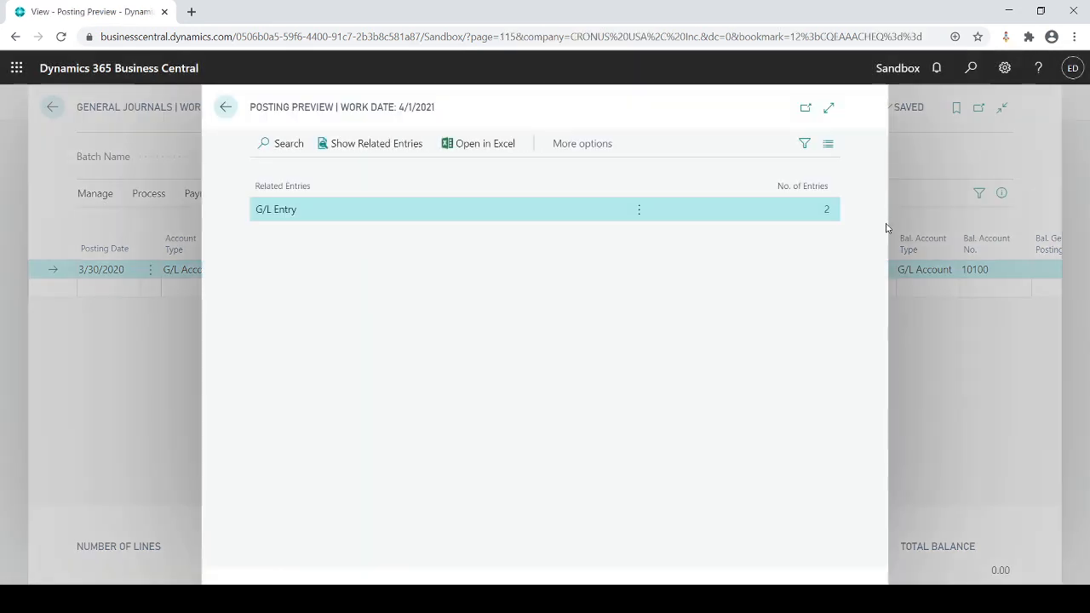
left_click(276, 208)
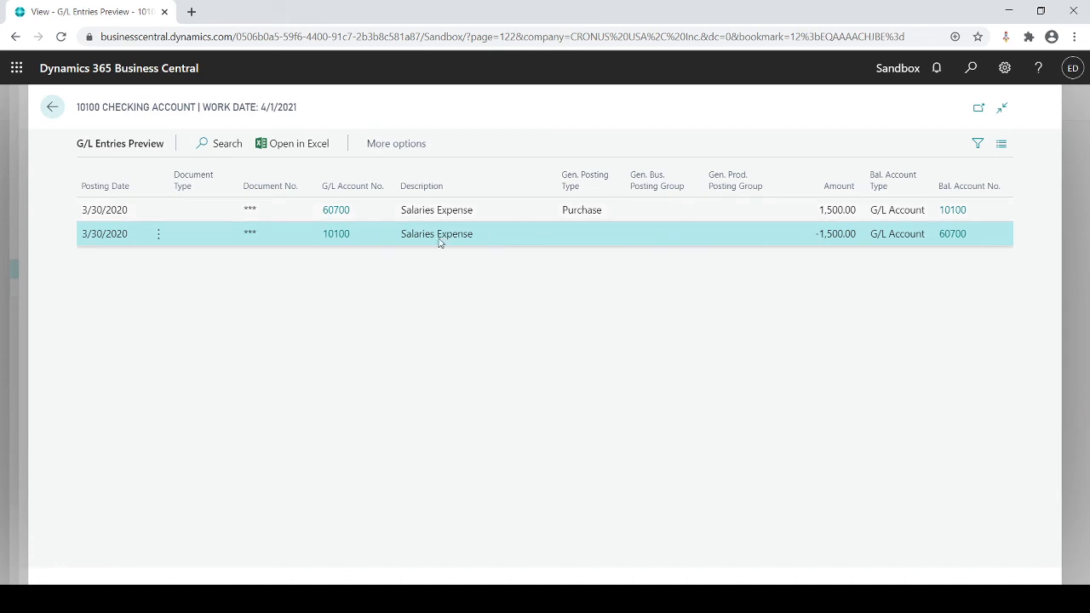
mouse_move(374, 230)
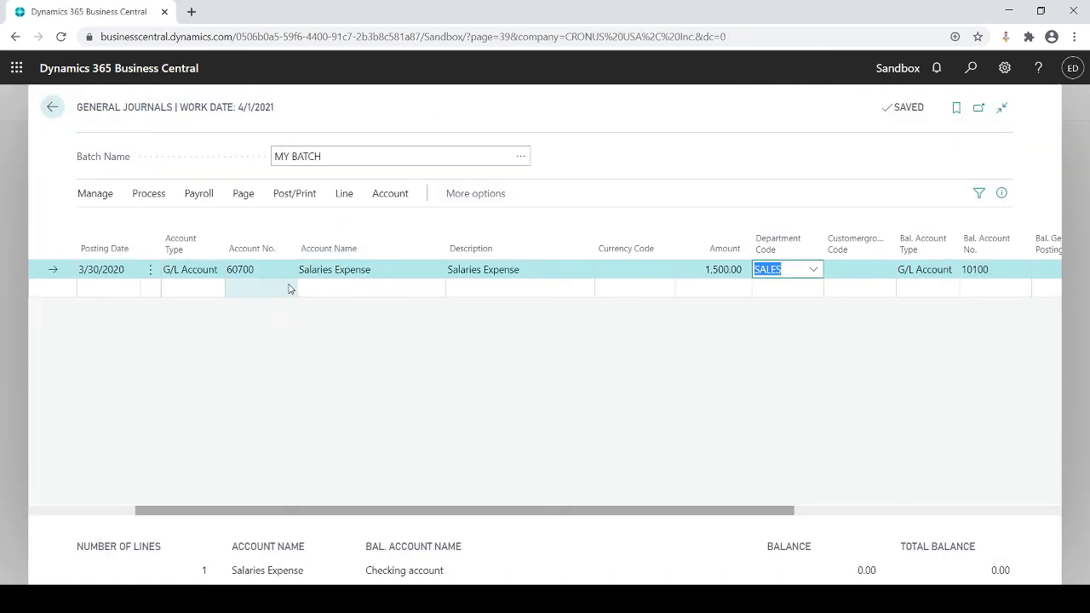
mouse_move(924, 244)
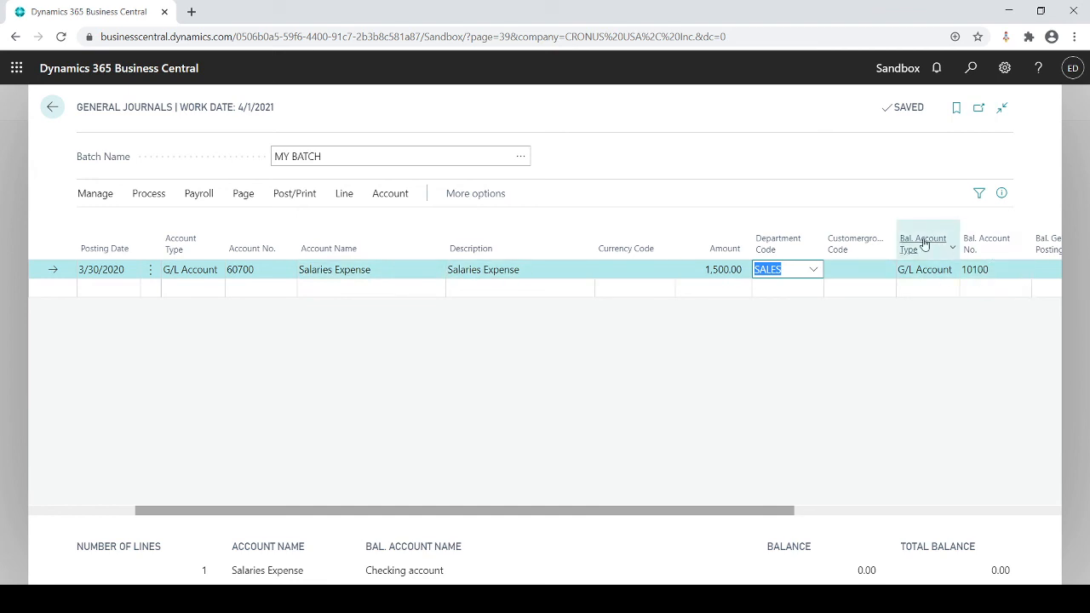
mouse_move(960, 249)
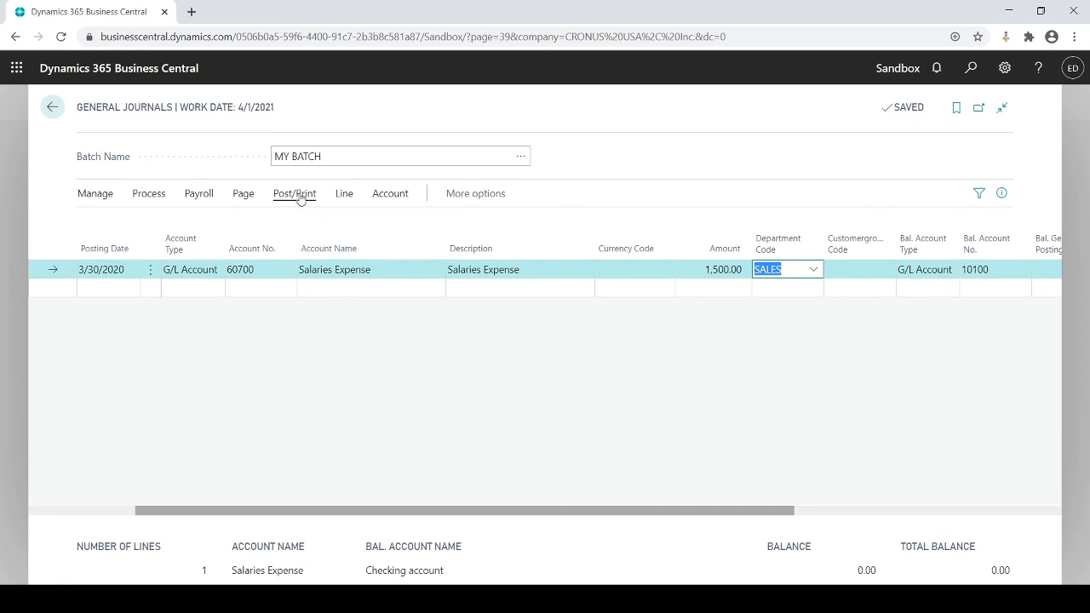
Post the balanced Salaries Expense line and confirm the successful posting message.
left_click(294, 193)
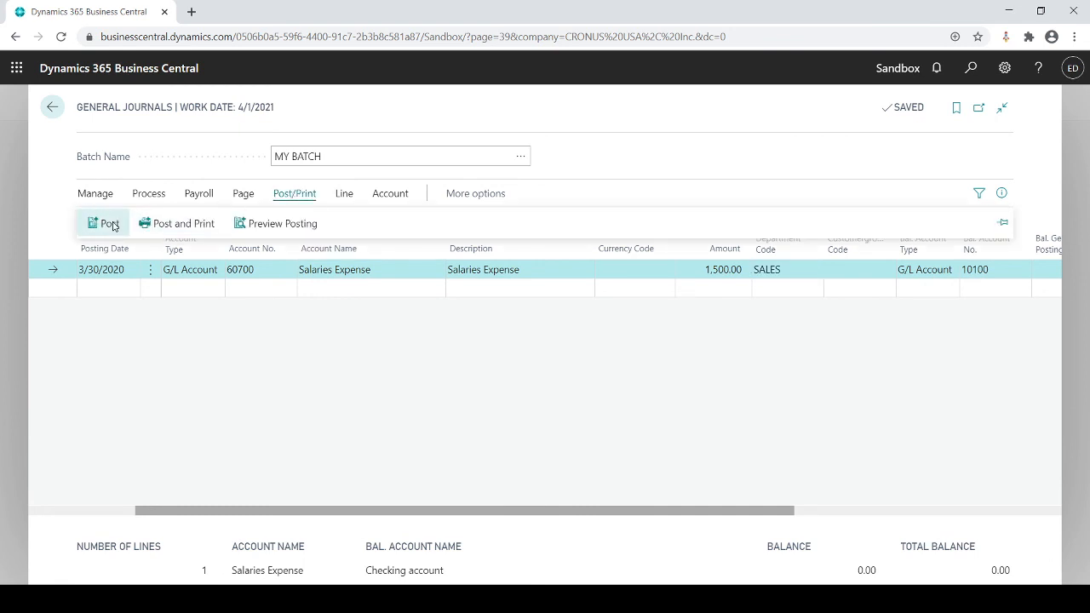
left_click(108, 222)
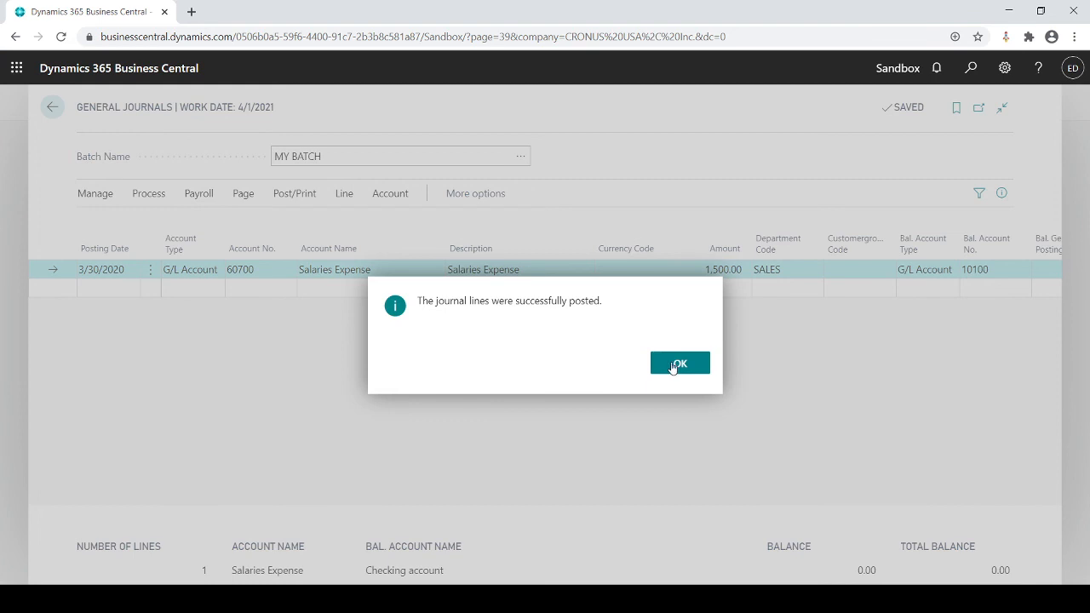
left_click(678, 363)
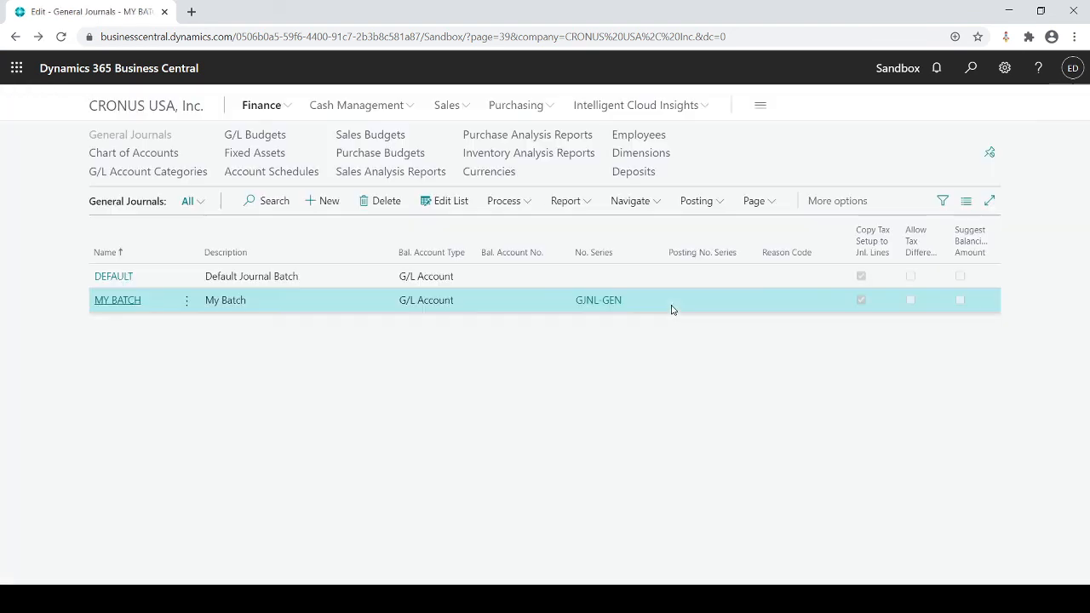